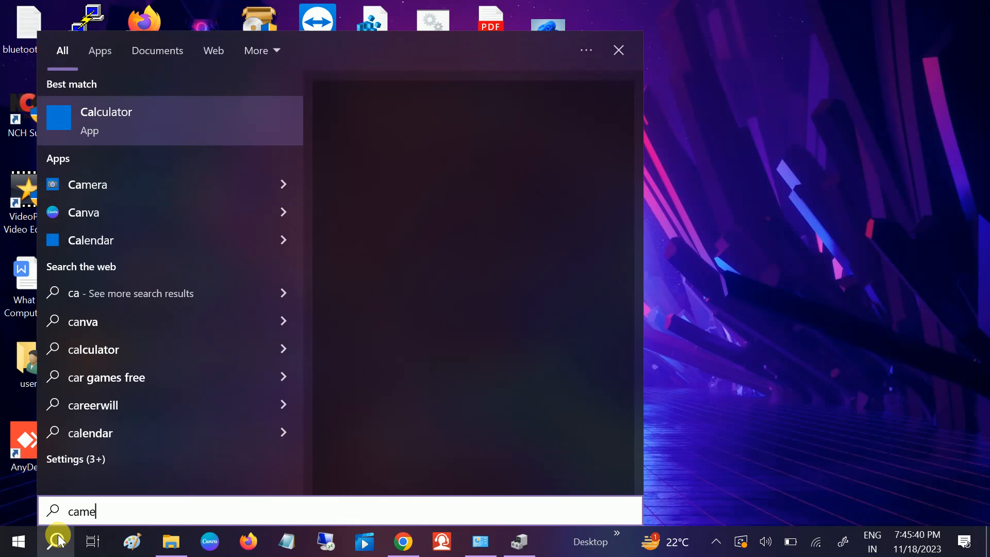
Search for and launch the Camera app, which shows error 0xA00F4244 (NoCamerasAreAttached).
text(ra)
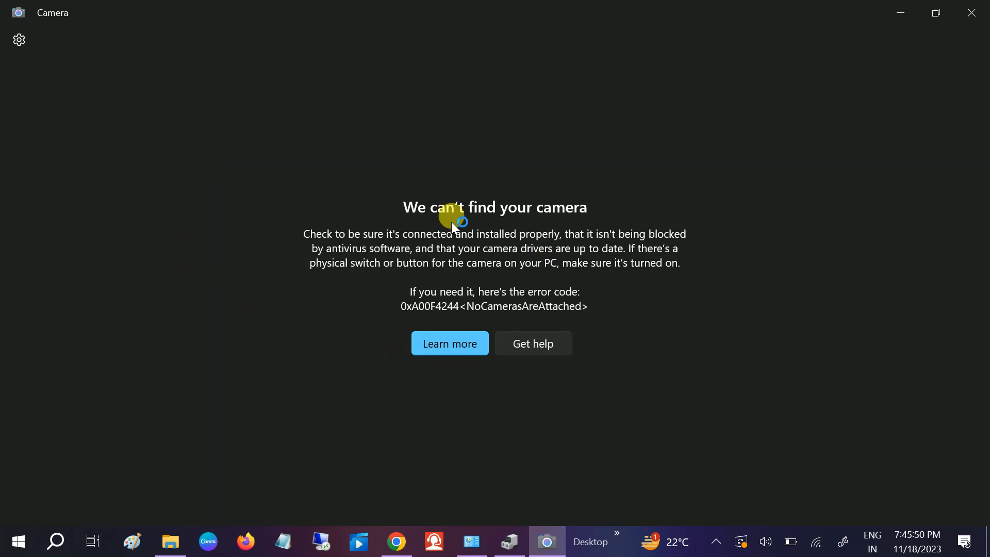
mouse_move(414, 327)
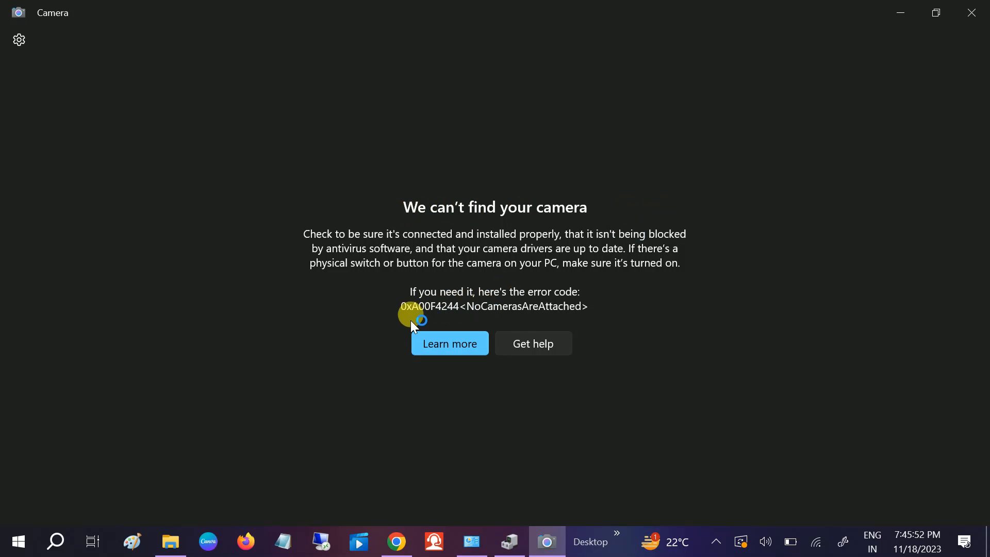
mouse_move(493, 331)
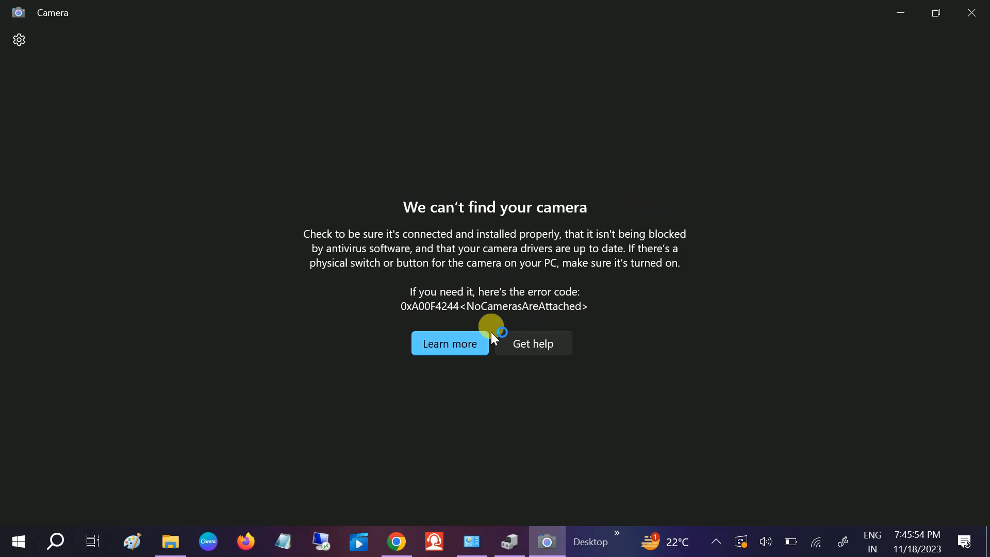
mouse_move(481, 297)
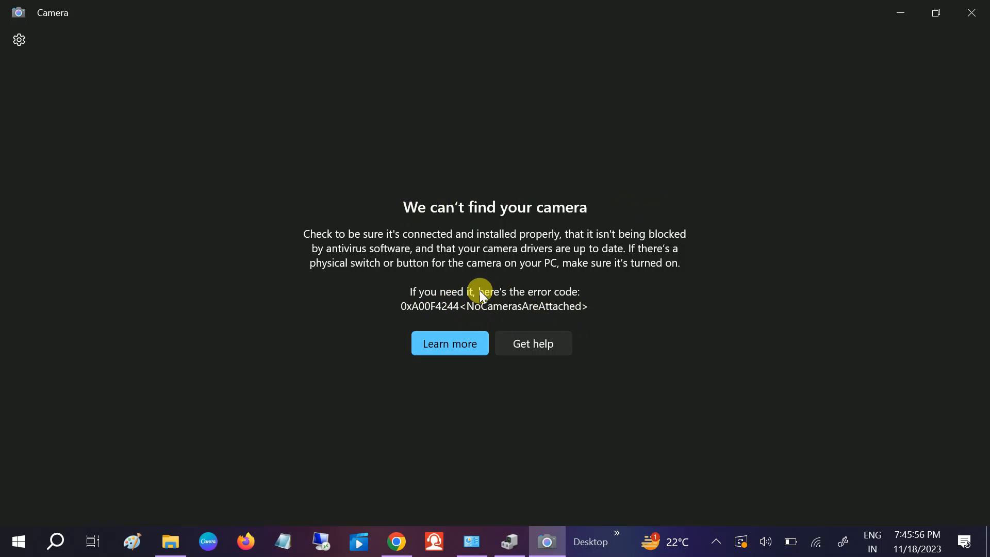
mouse_move(362, 248)
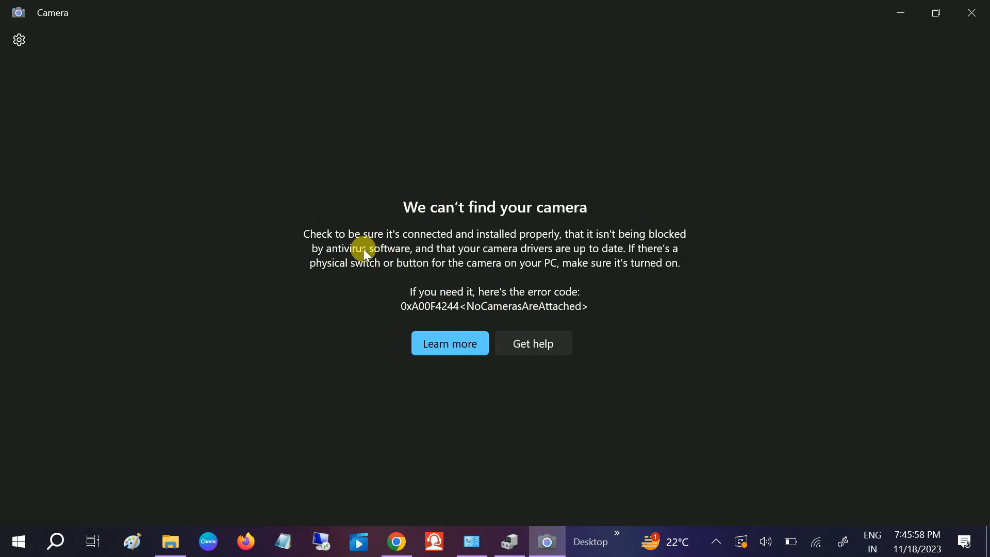
mouse_move(333, 256)
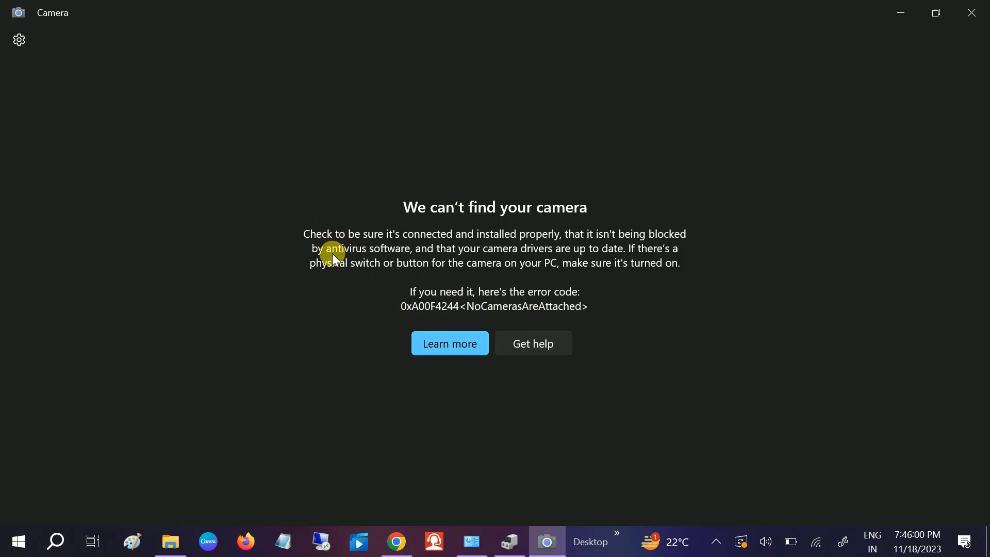
mouse_move(379, 256)
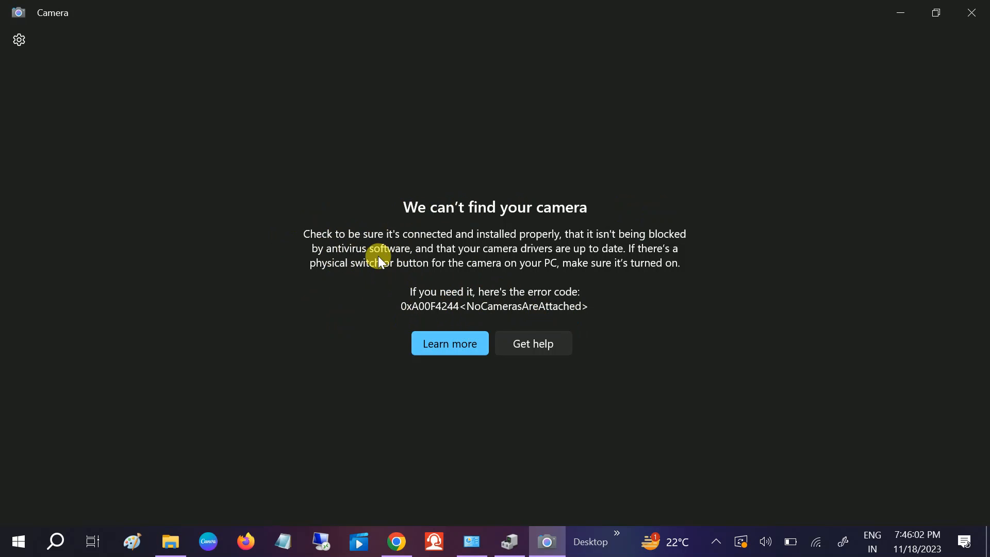
mouse_move(452, 241)
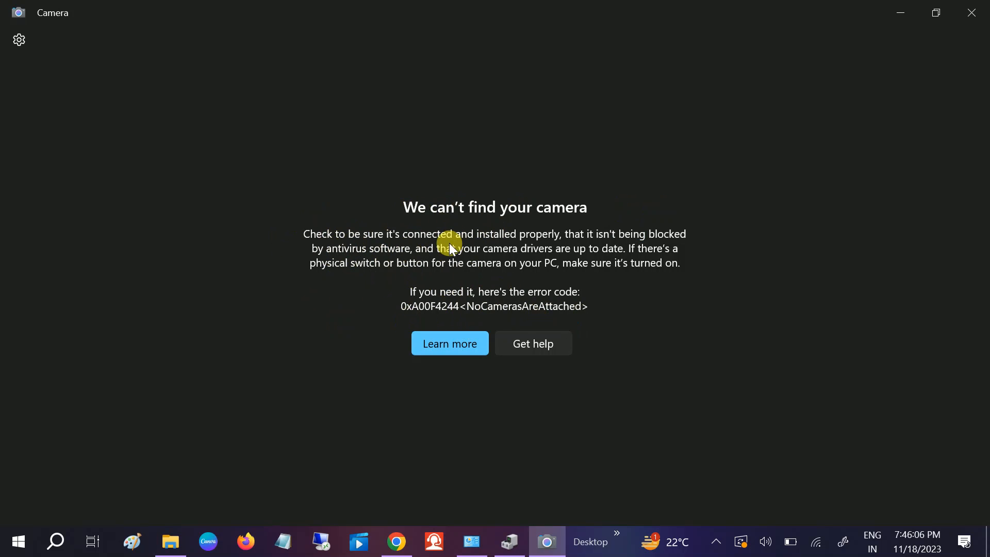
mouse_move(970, 17)
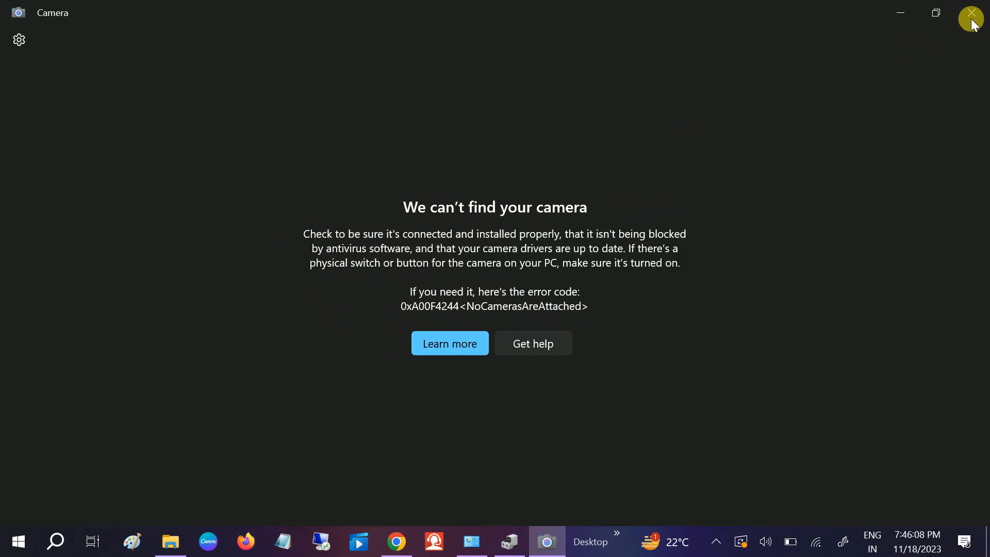
Close the erroring Camera app and launch Windows Settings from the Start menu.
click(970, 12)
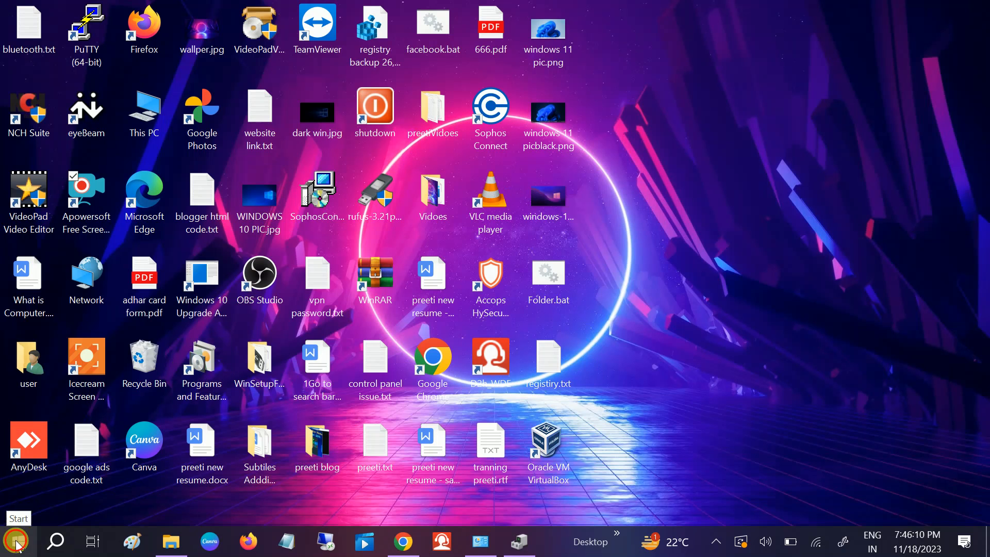
click(16, 541)
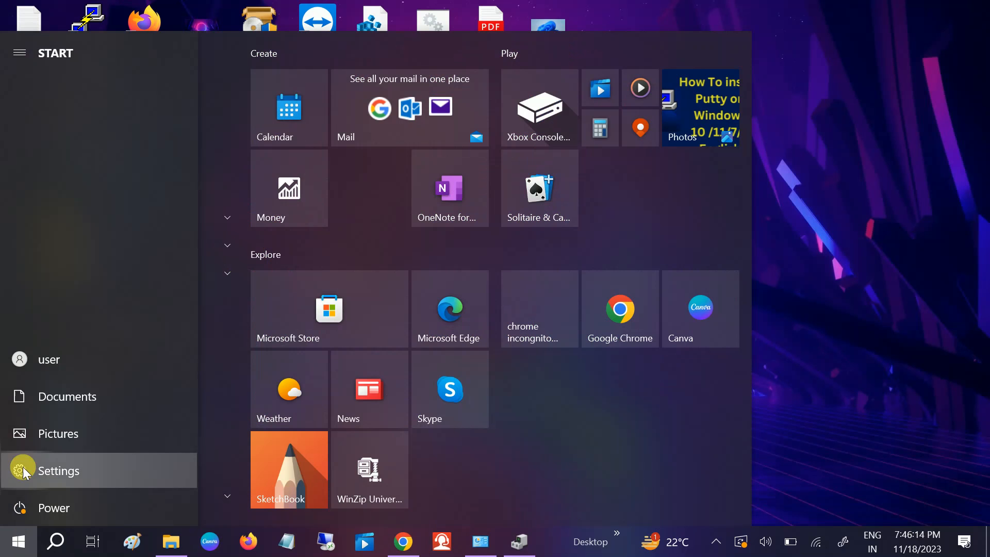
click(59, 470)
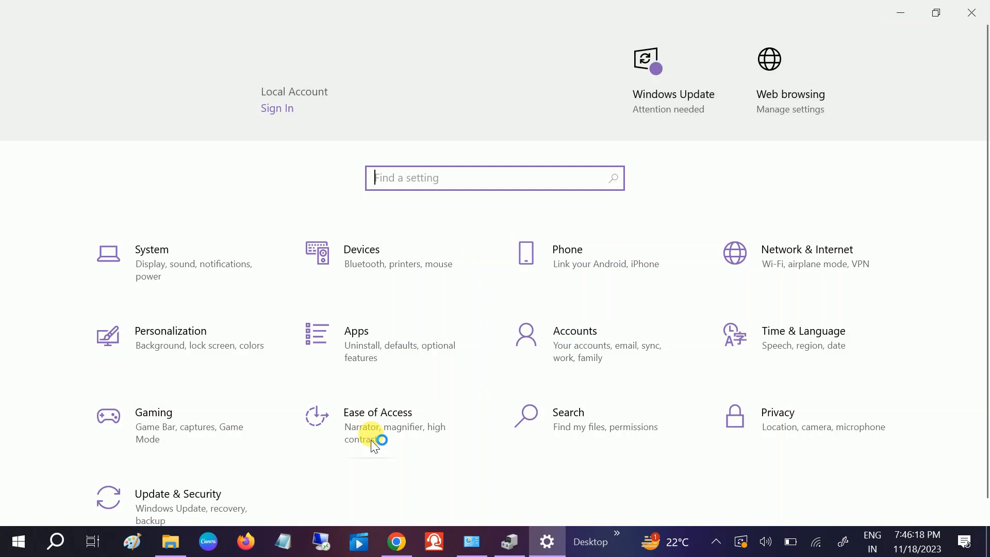
mouse_move(795, 439)
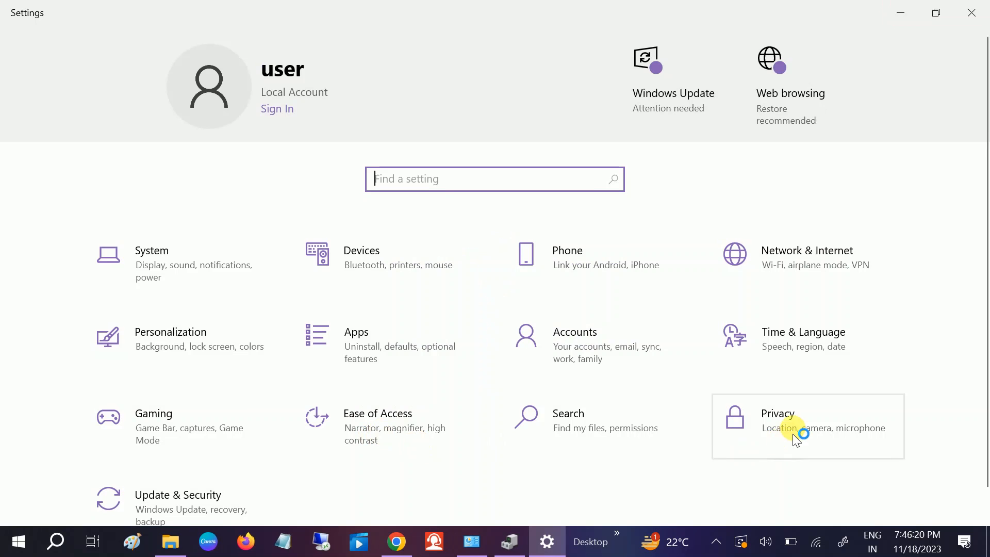
mouse_move(833, 433)
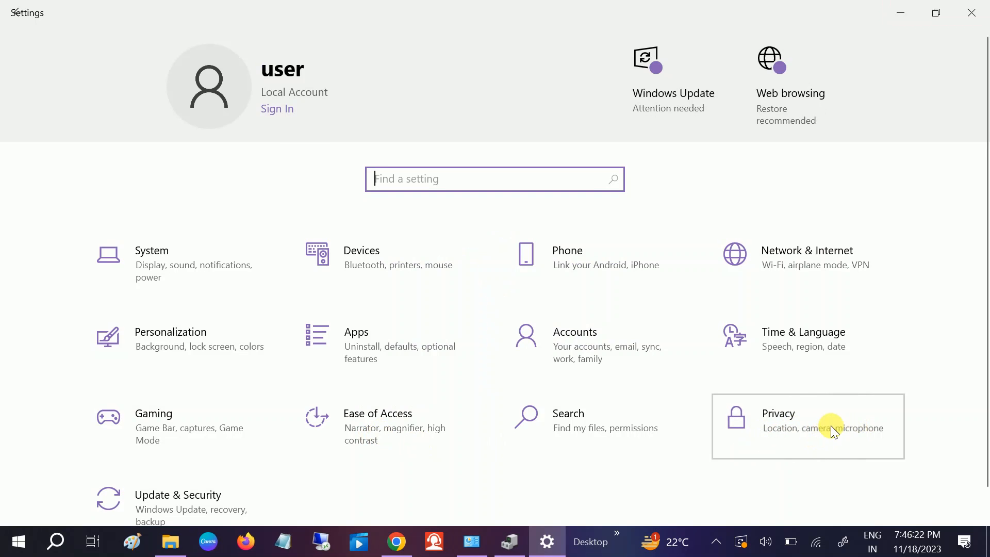
In Privacy > Camera, turn camera access for this device on.
click(808, 426)
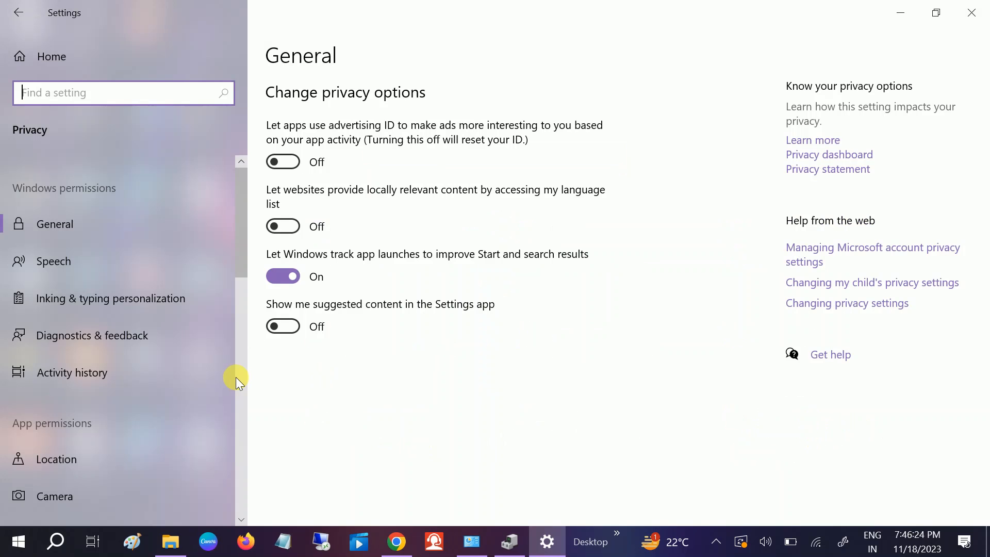
scroll(down, 3)
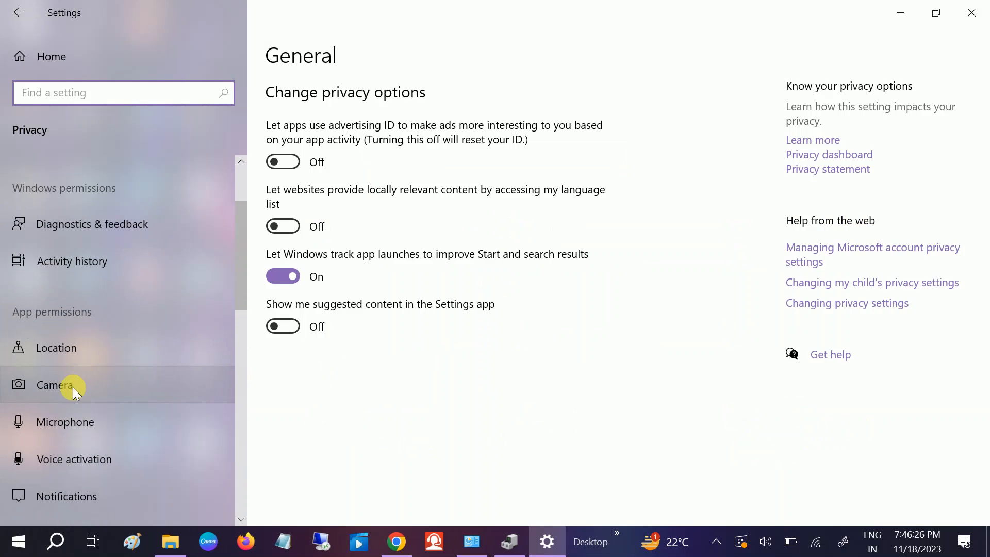
click(54, 384)
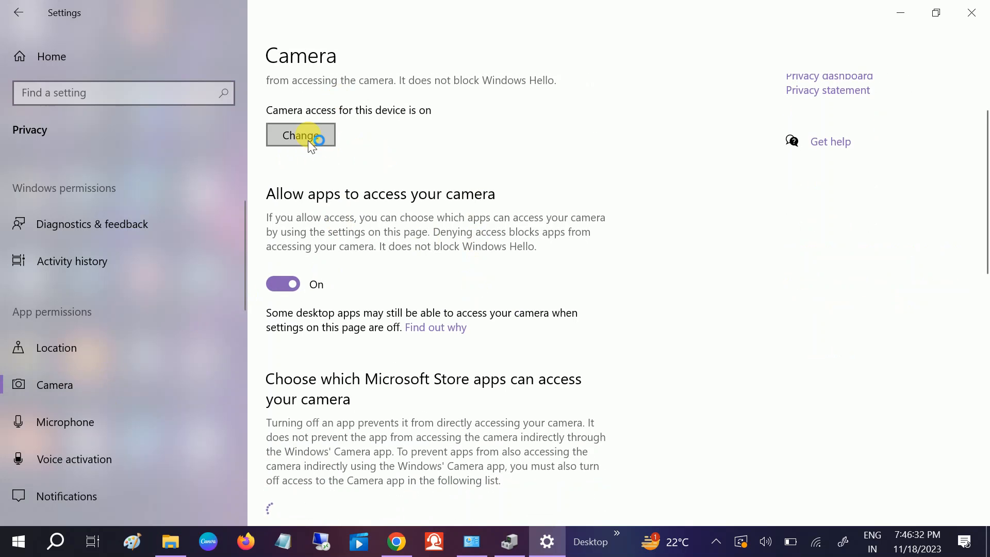
click(300, 135)
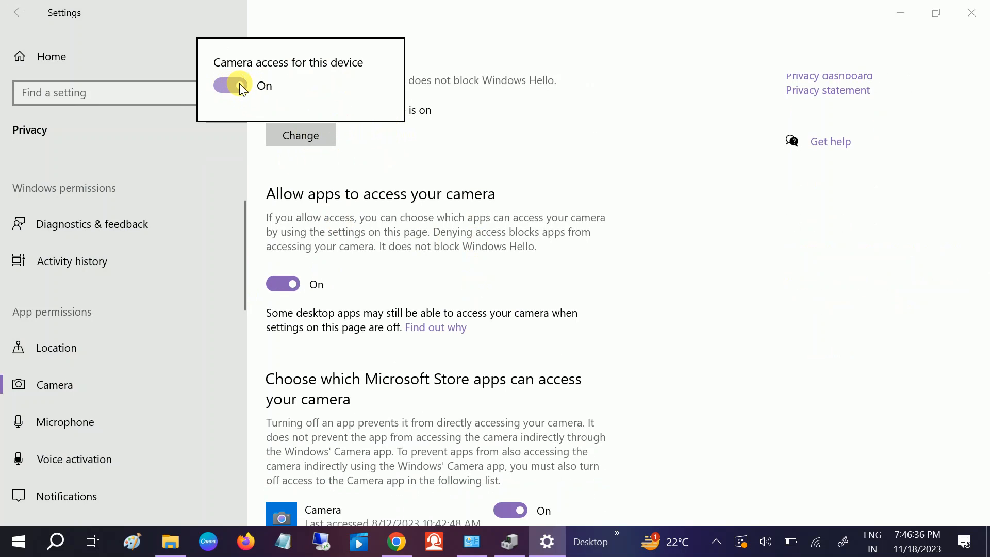
click(229, 85)
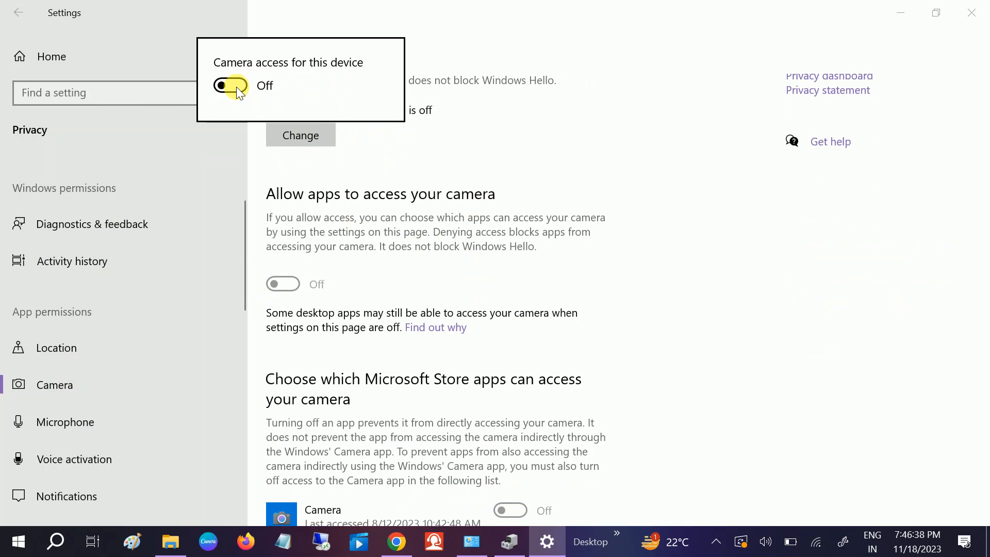
click(231, 85)
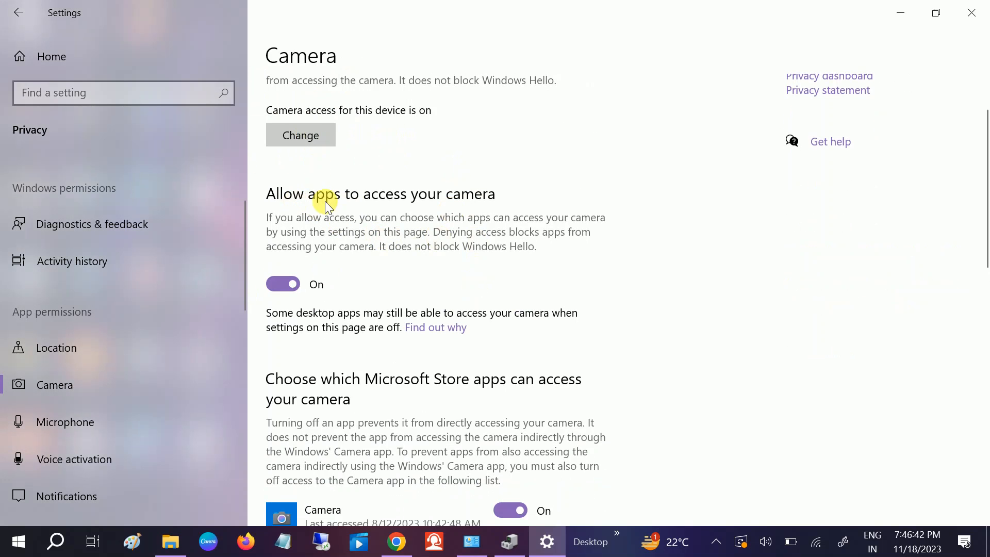
Allow Desktop App Web Viewer camera access and review the permitted apps list.
scroll(down, 3)
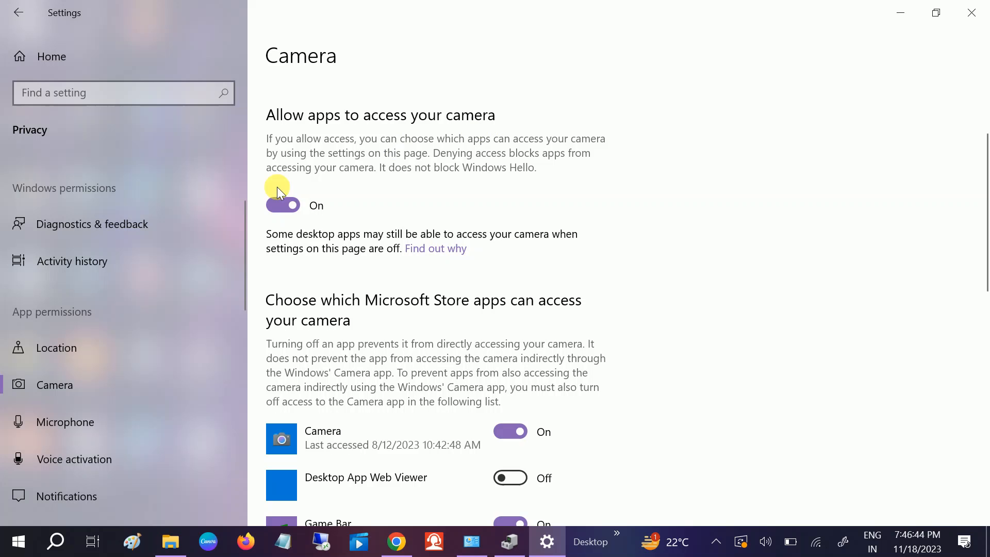
scroll(down, 3)
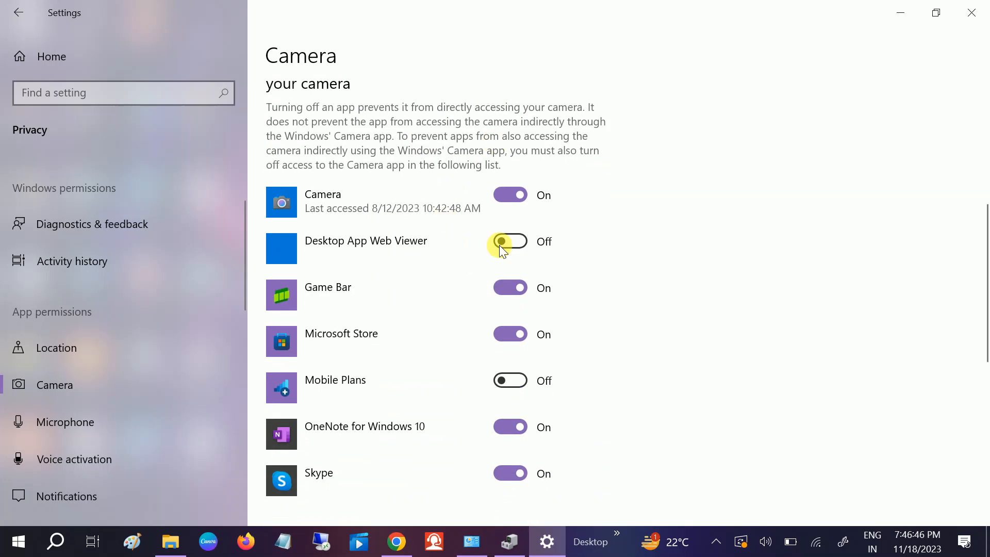
click(509, 241)
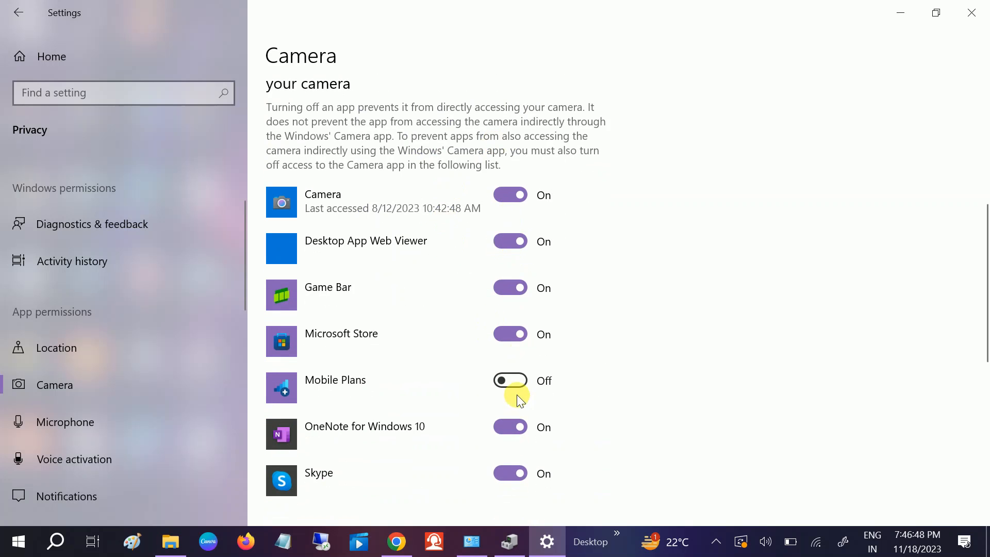
scroll(down, 3)
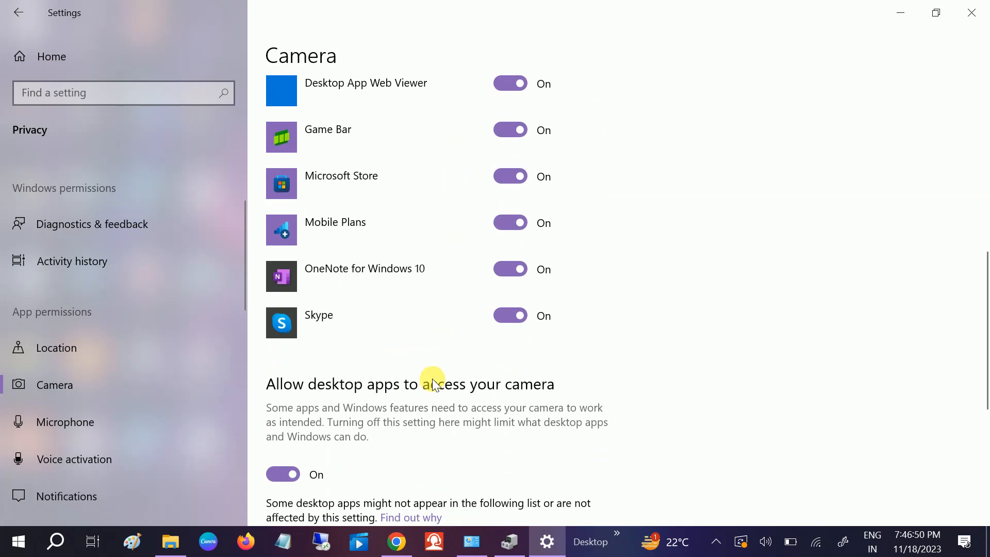
scroll(up, 3)
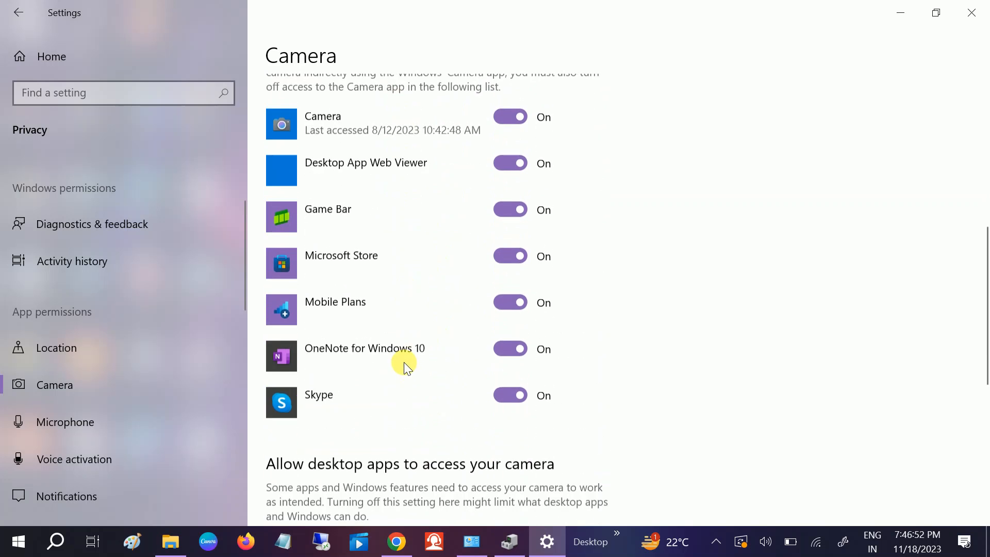
scroll(down, 3)
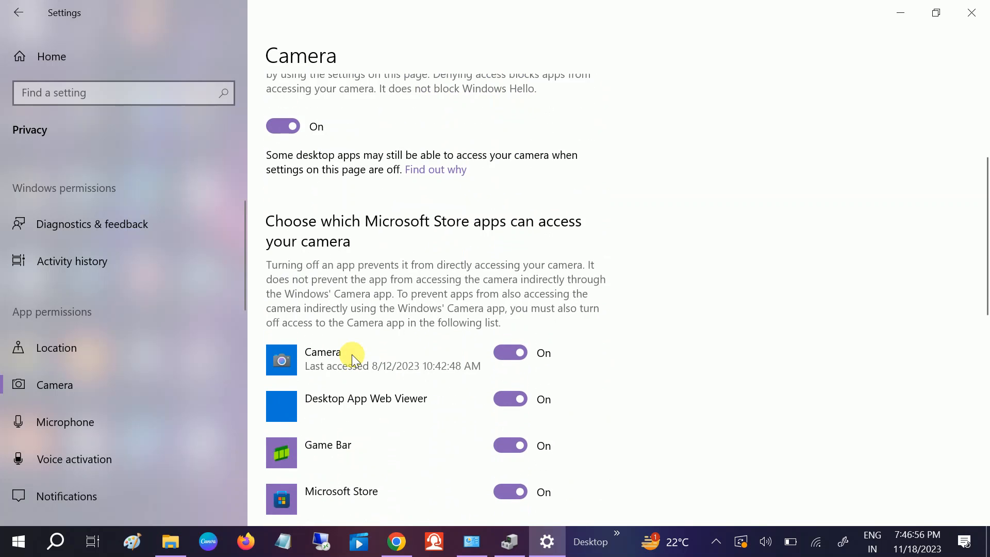
scroll(up, 3)
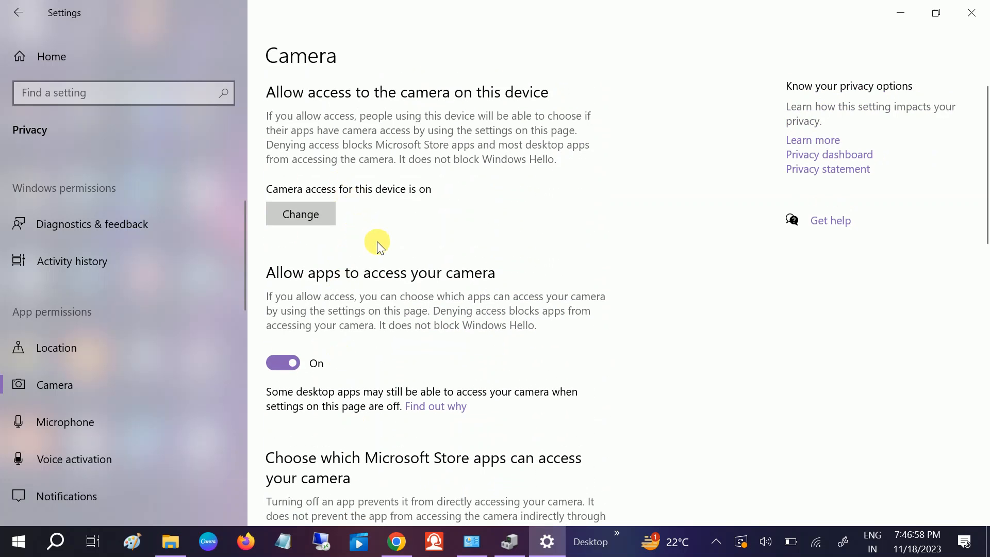
mouse_move(803, 60)
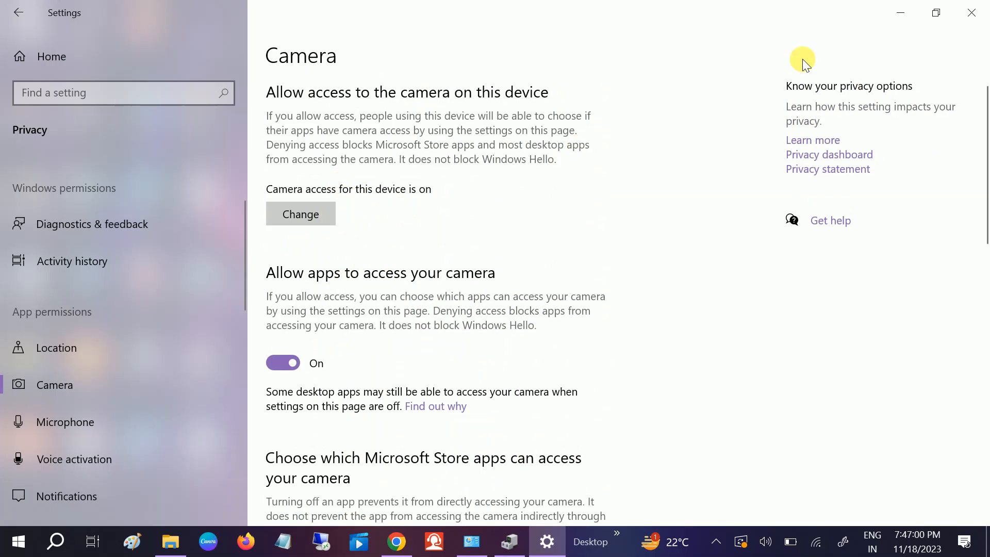
mouse_move(970, 12)
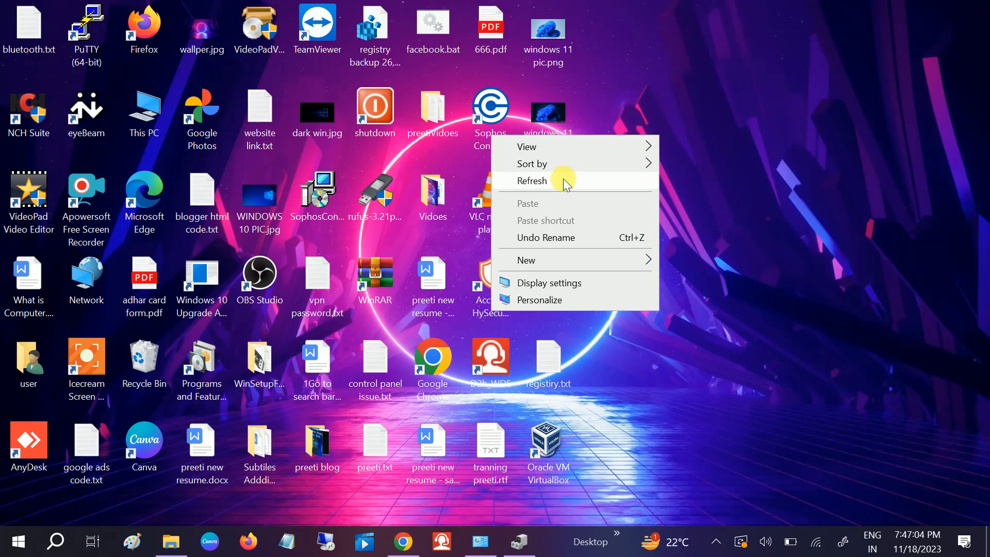
Refresh the desktop and search Windows for 'camera'.
click(532, 181)
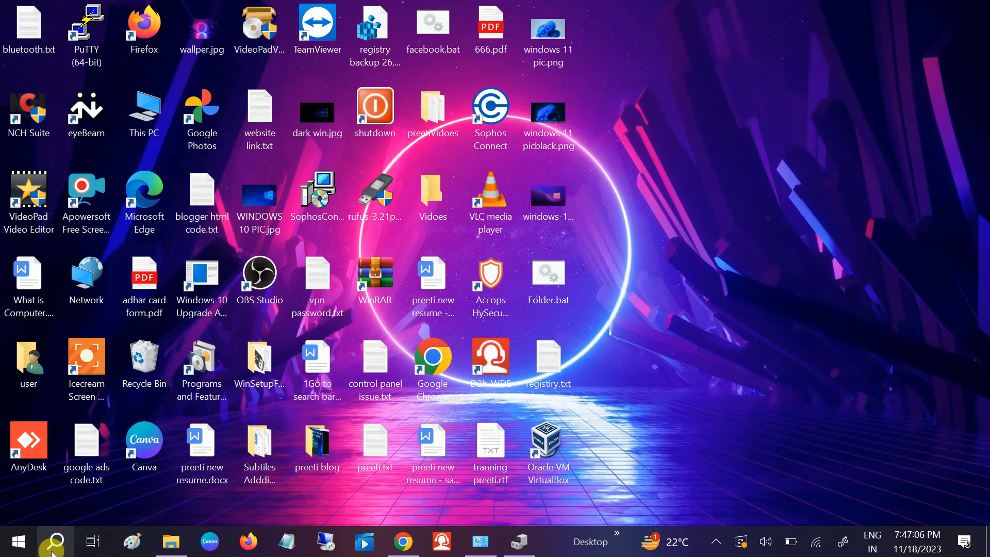
click(56, 540)
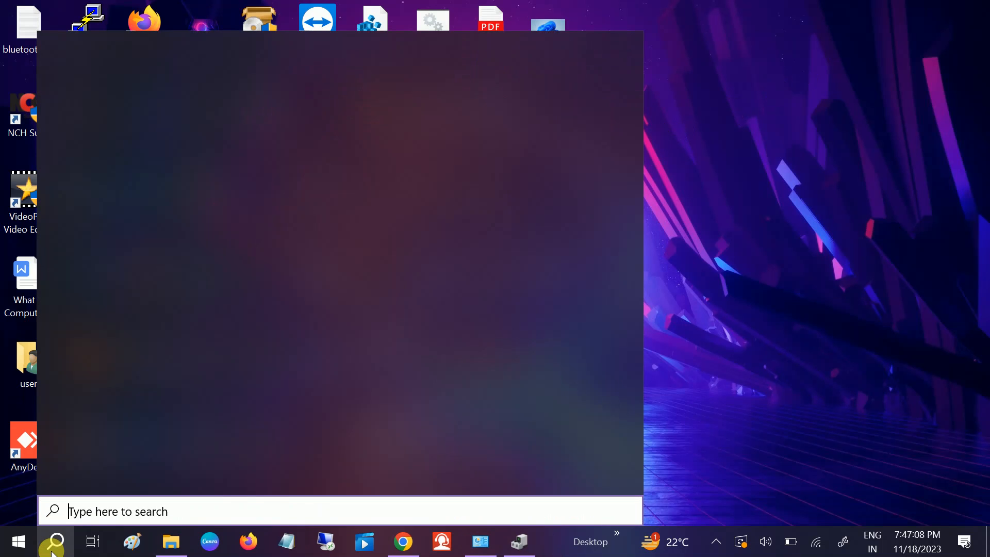
text(camera)
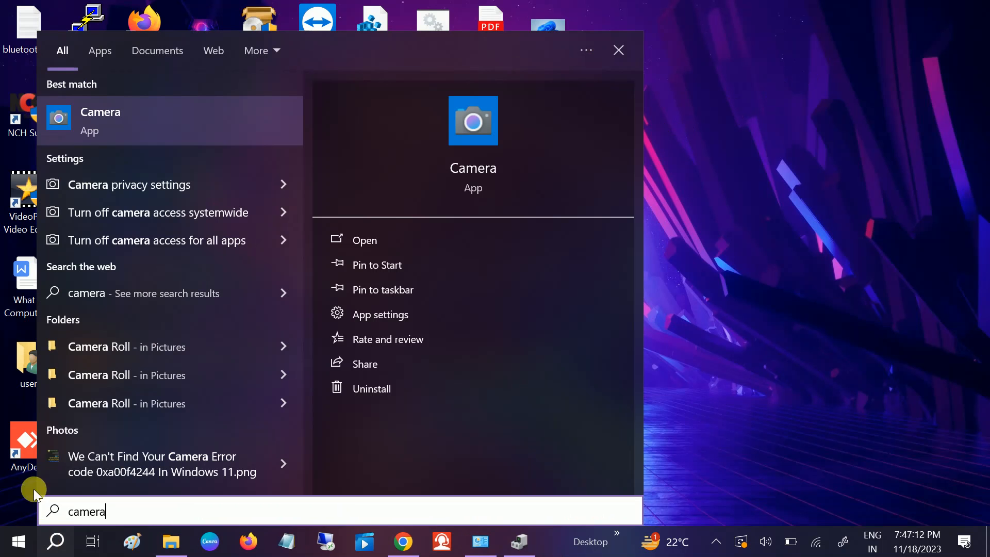
mouse_move(129, 120)
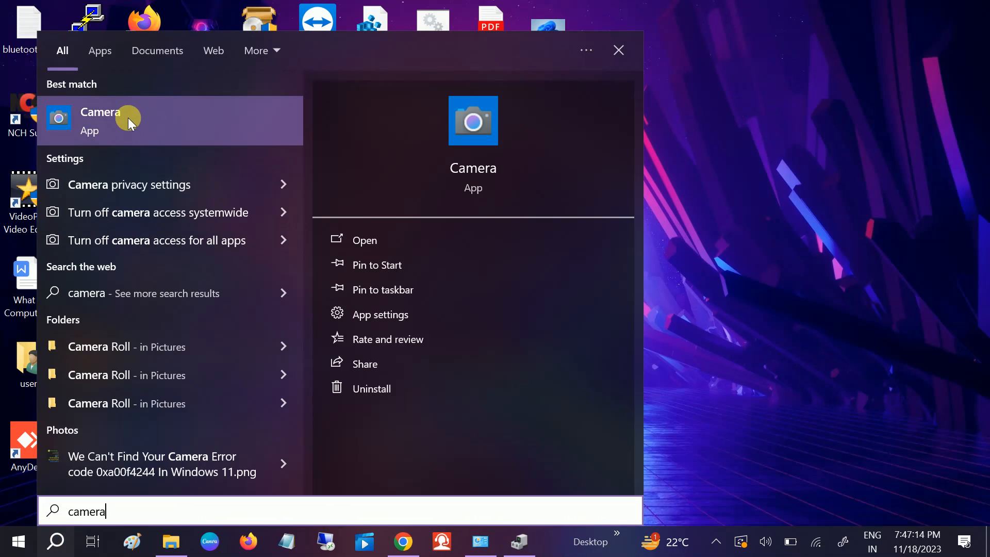
mouse_move(403, 331)
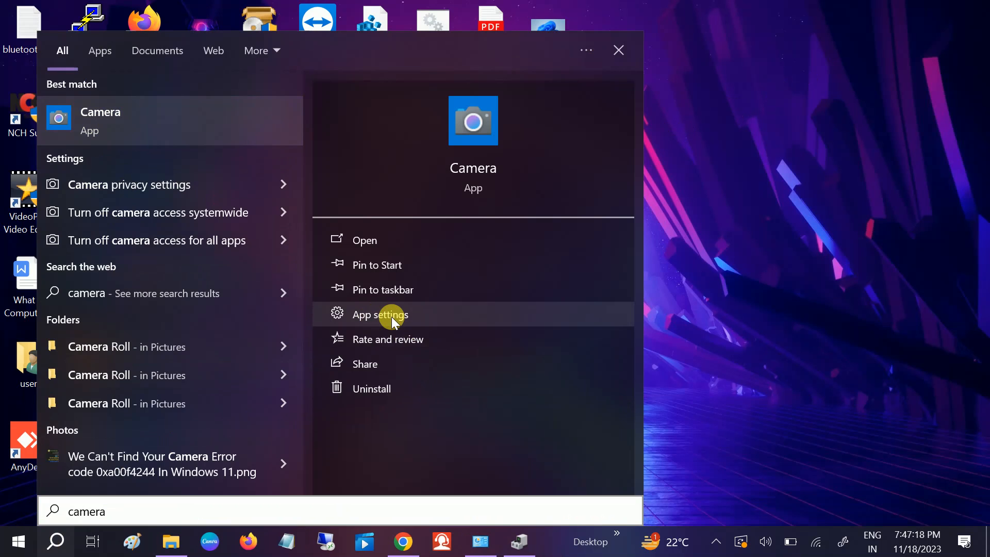
Reset the Camera app from its settings page, confirming deletion of its data.
click(380, 314)
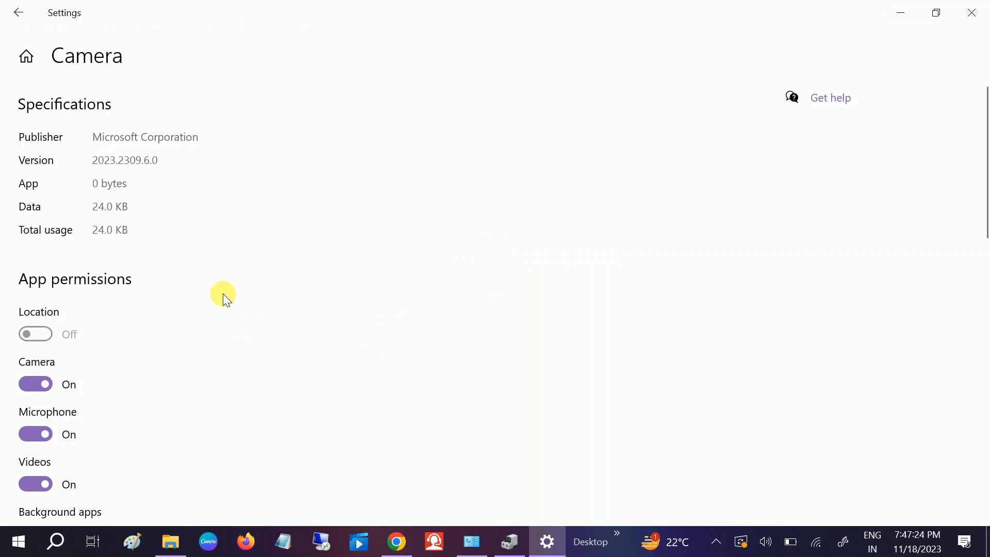
scroll(down, 3)
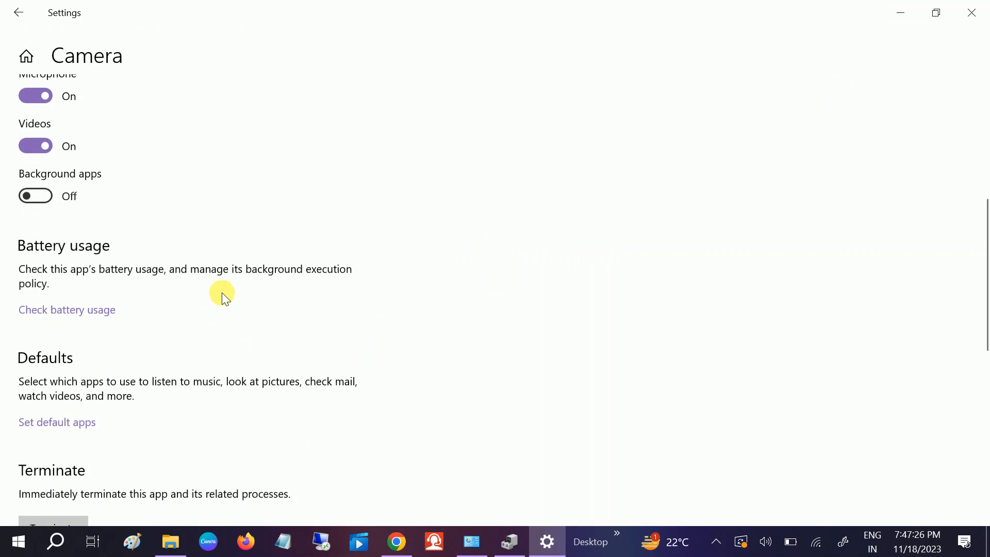
scroll(down, 3)
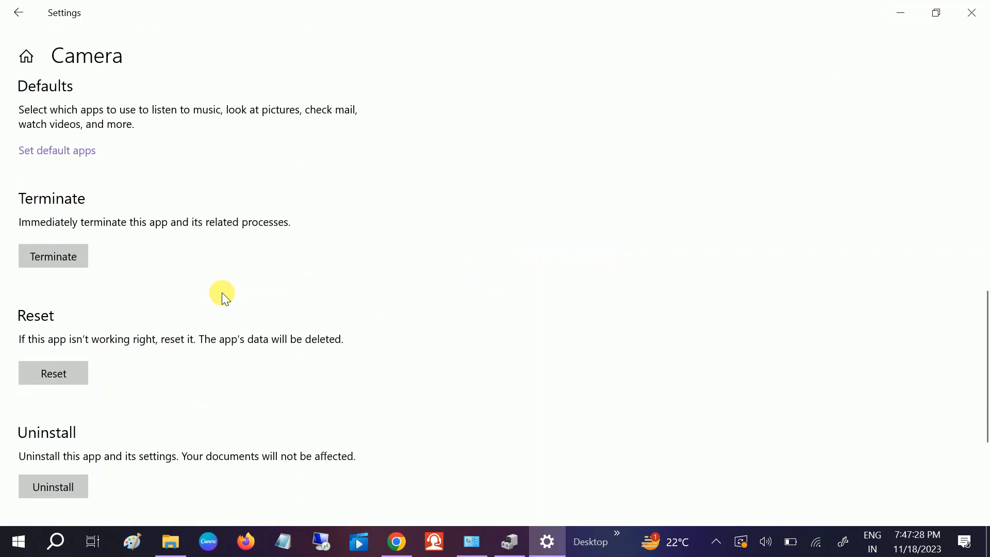
scroll(down, 3)
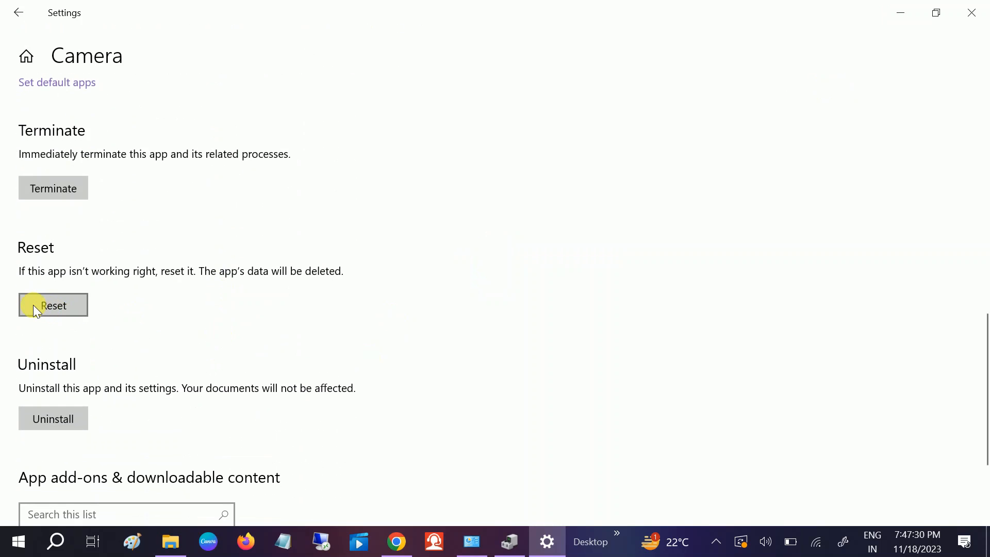
click(53, 306)
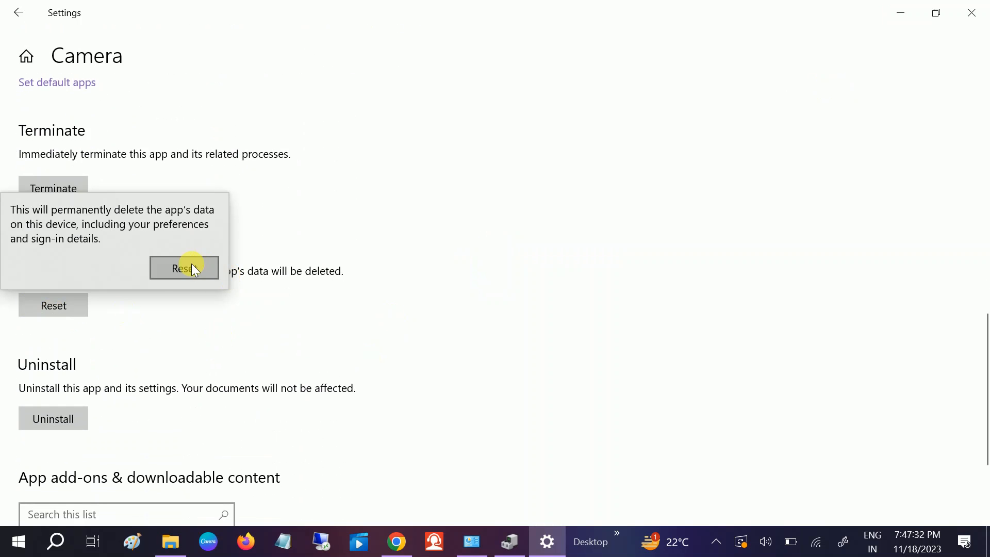
click(183, 268)
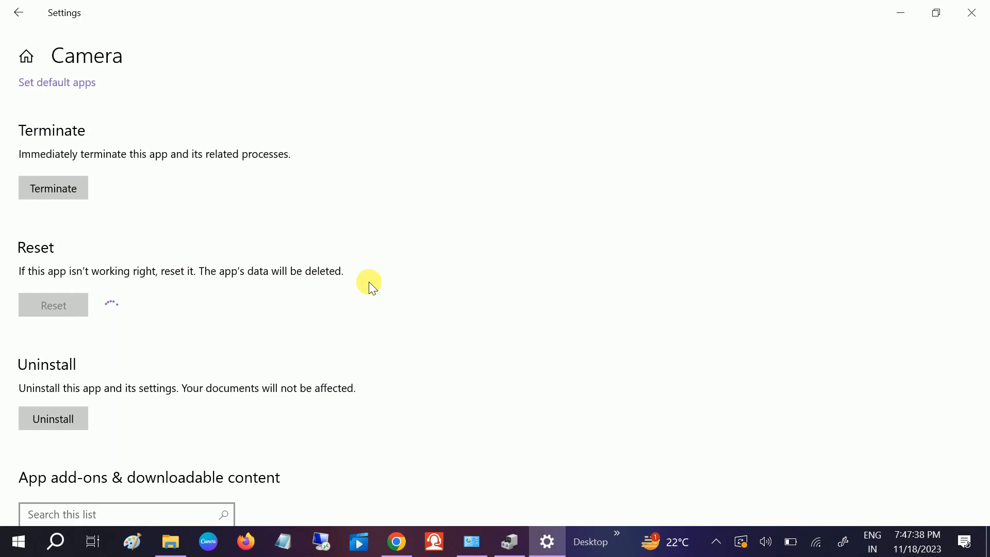
mouse_move(137, 376)
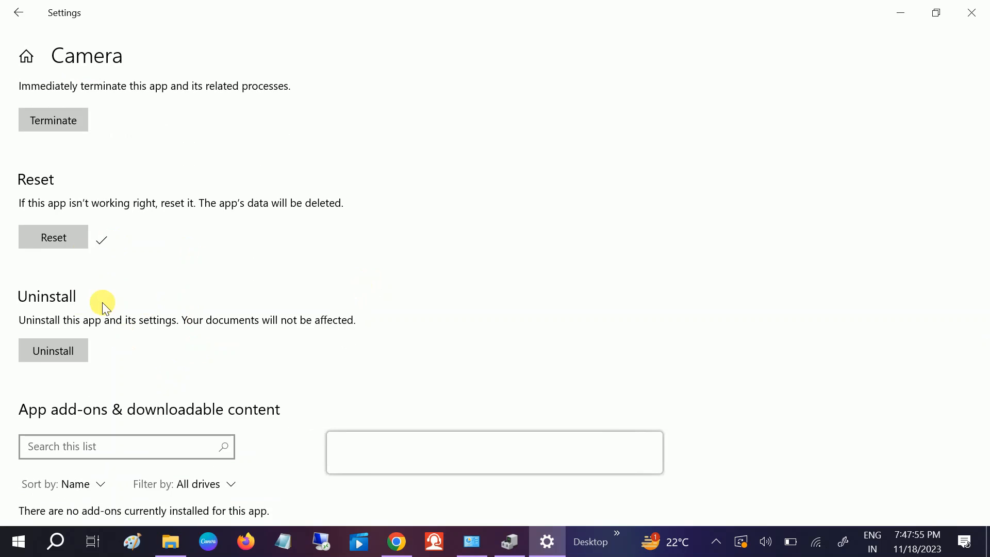
mouse_move(91, 537)
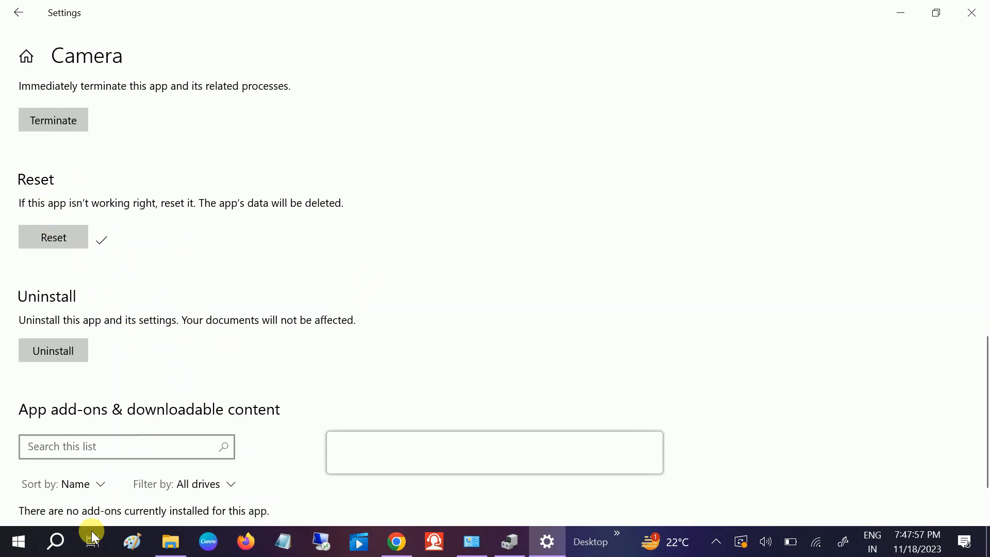
click(54, 541)
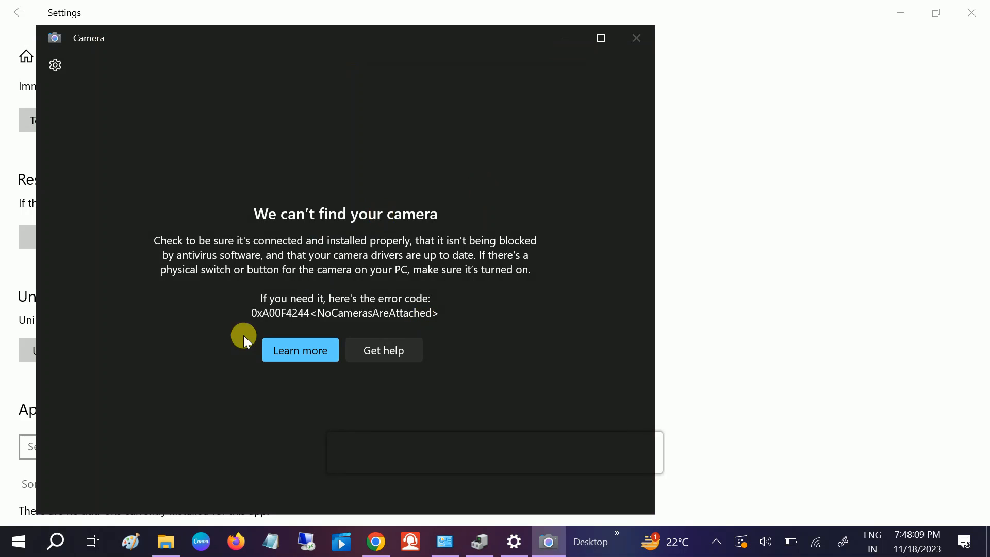
mouse_move(636, 38)
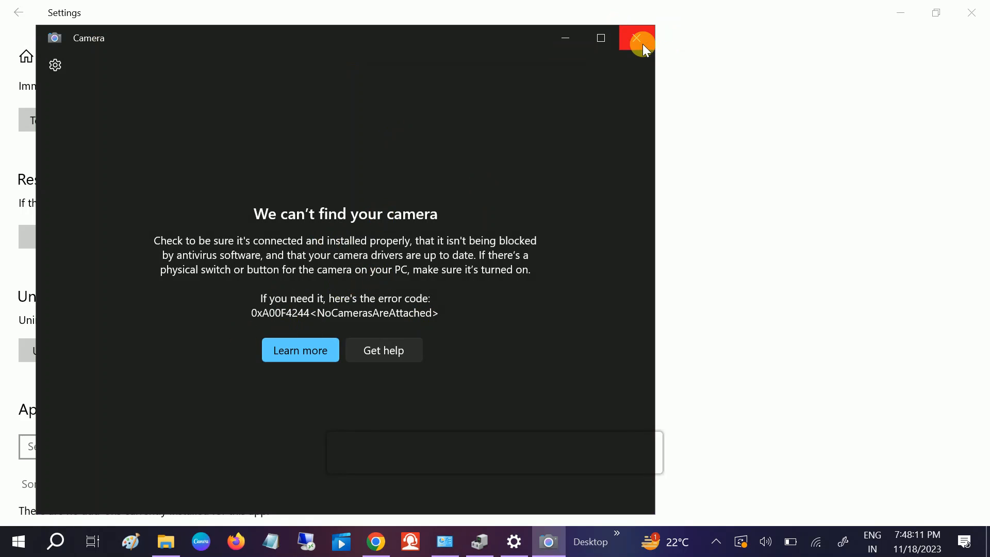
click(636, 38)
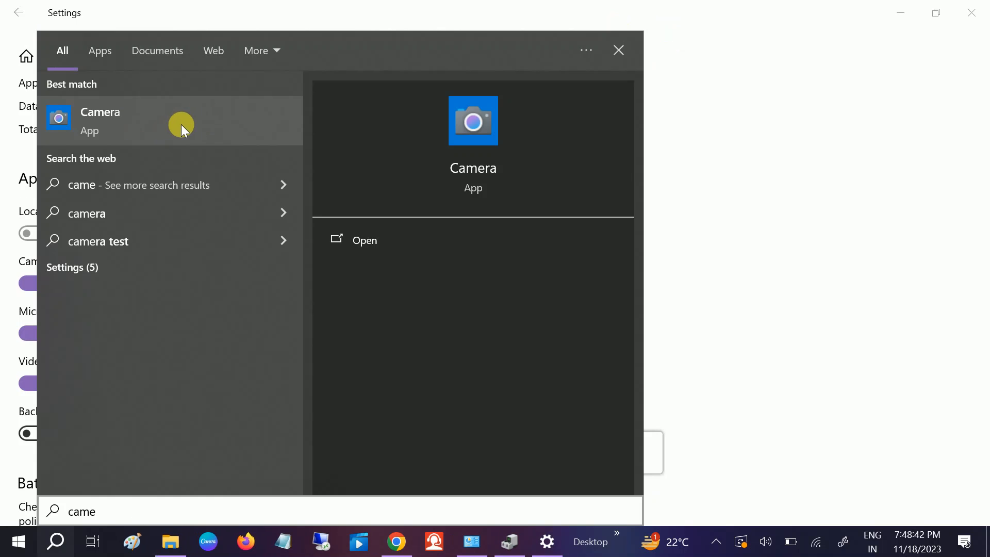
mouse_move(922, 39)
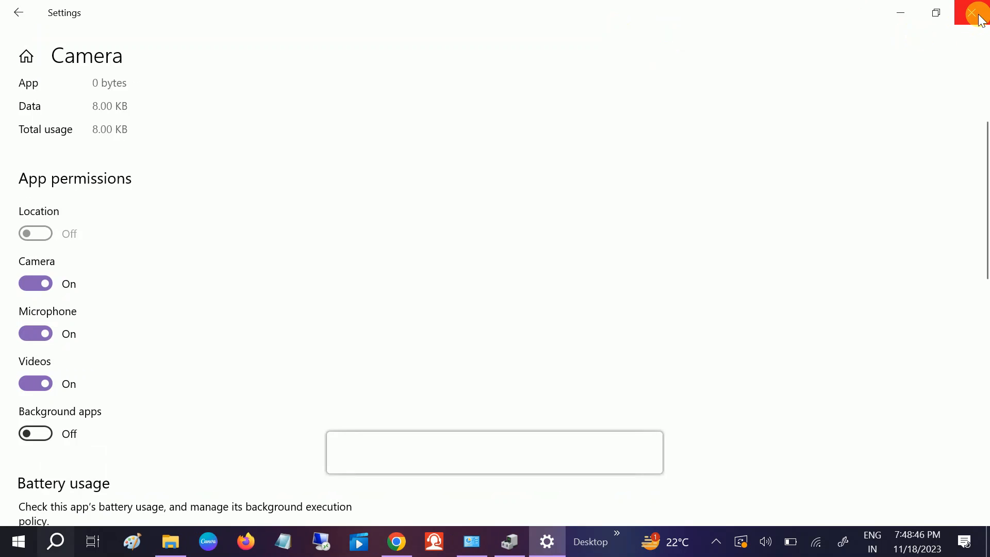
Close Settings and launch Device Manager through a 'dev' search.
click(977, 11)
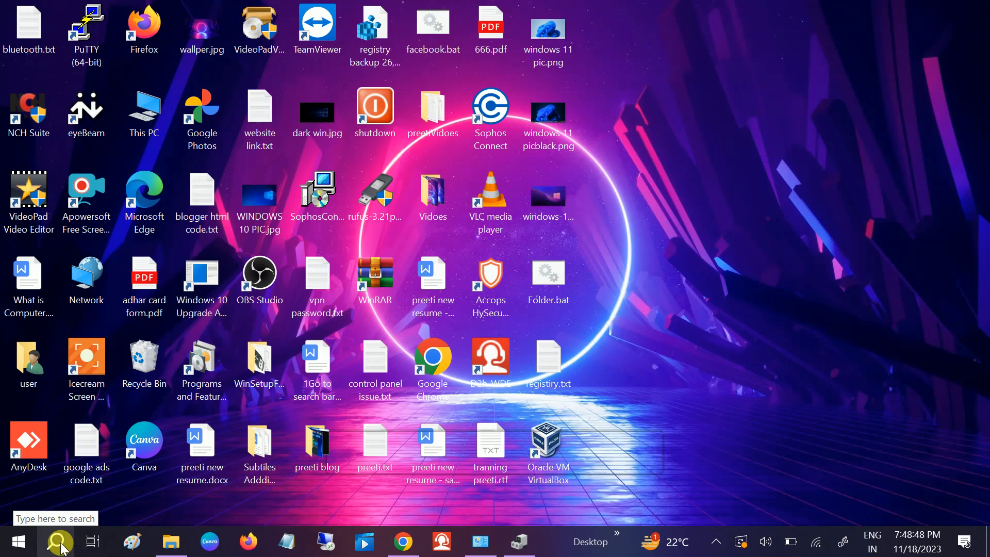
text(devi)
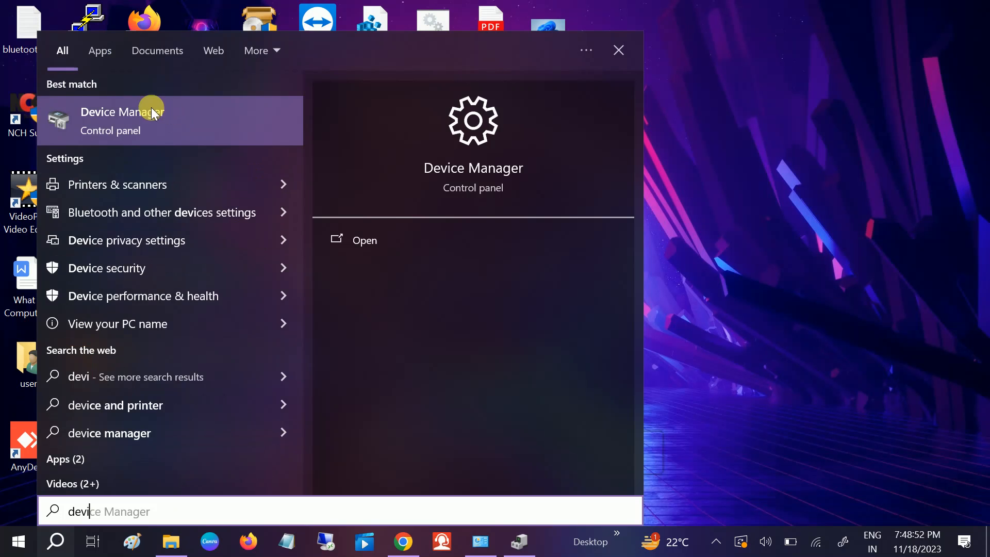
click(617, 50)
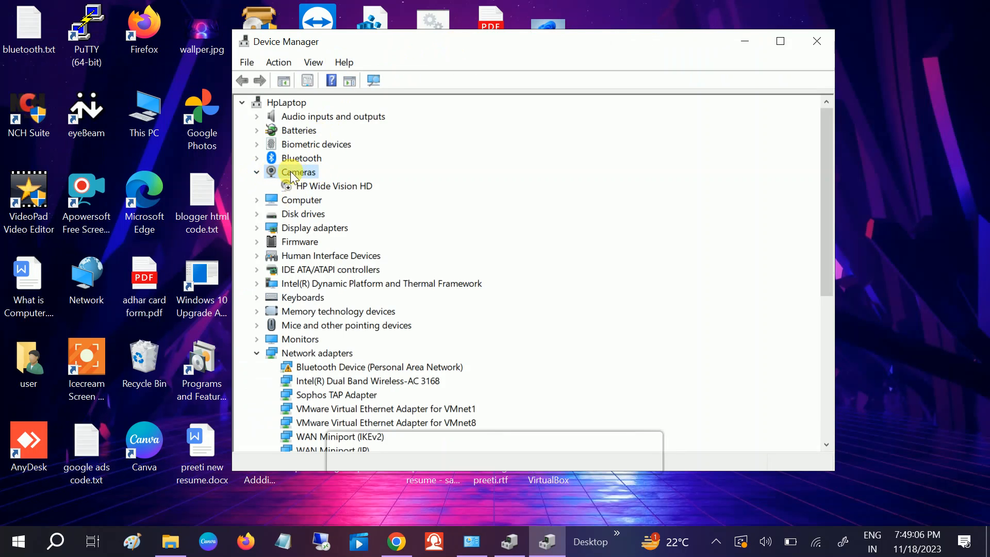
mouse_move(298, 116)
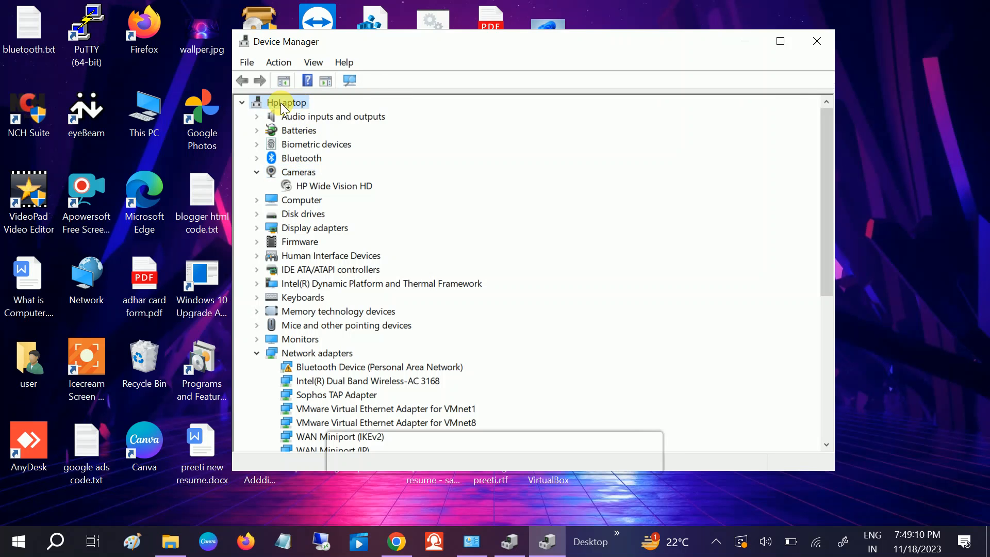
Show hidden devices, select HP Wide Vision HD, and dismiss the driver update result.
click(312, 62)
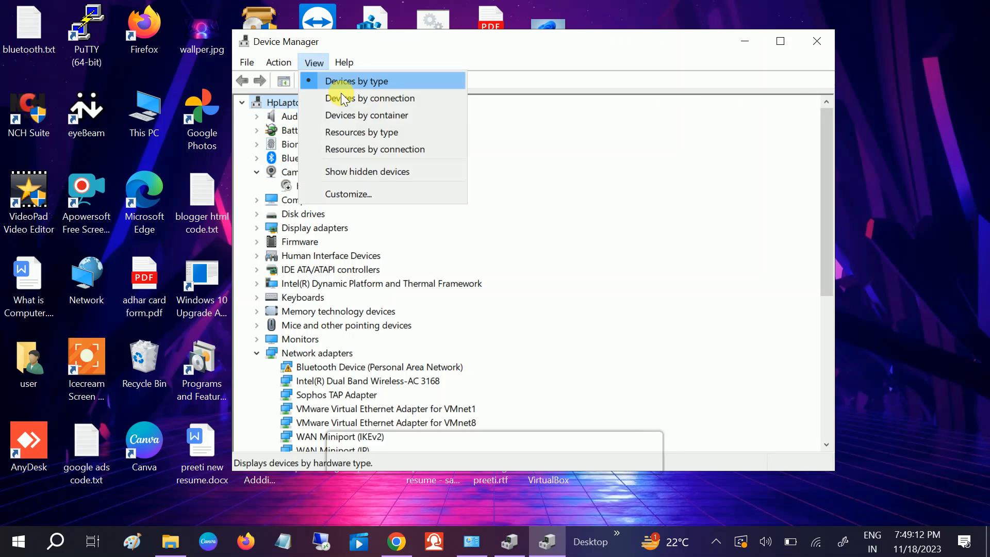
click(366, 171)
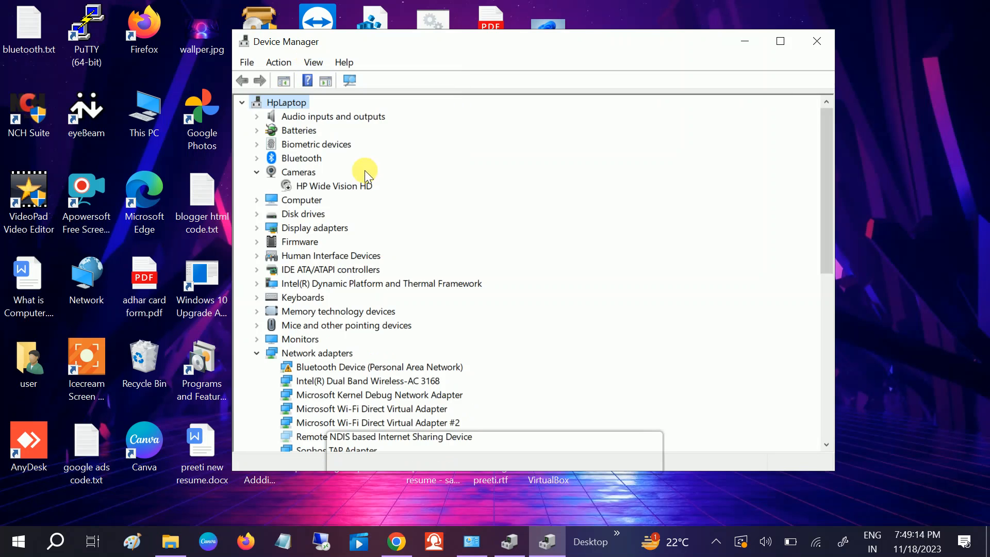
mouse_move(288, 192)
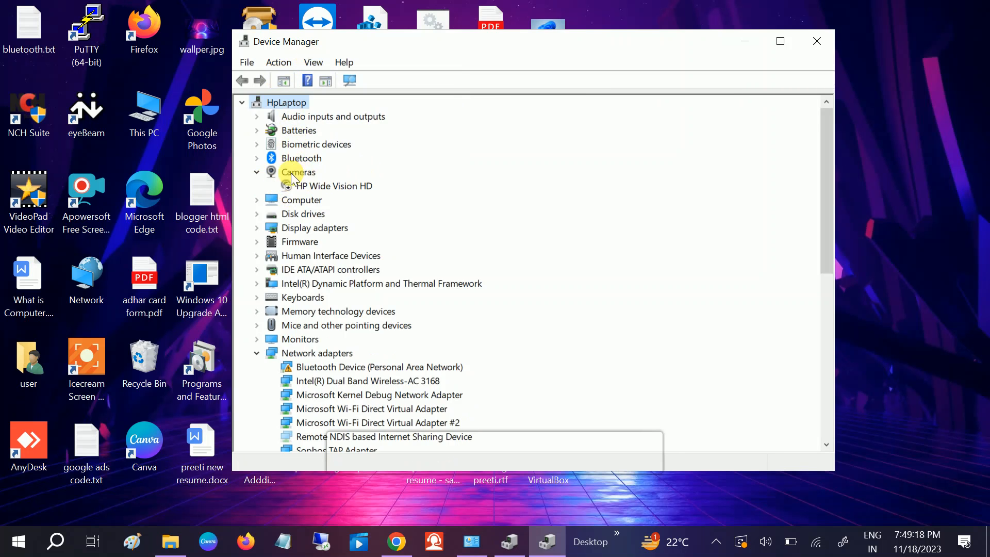
click(334, 186)
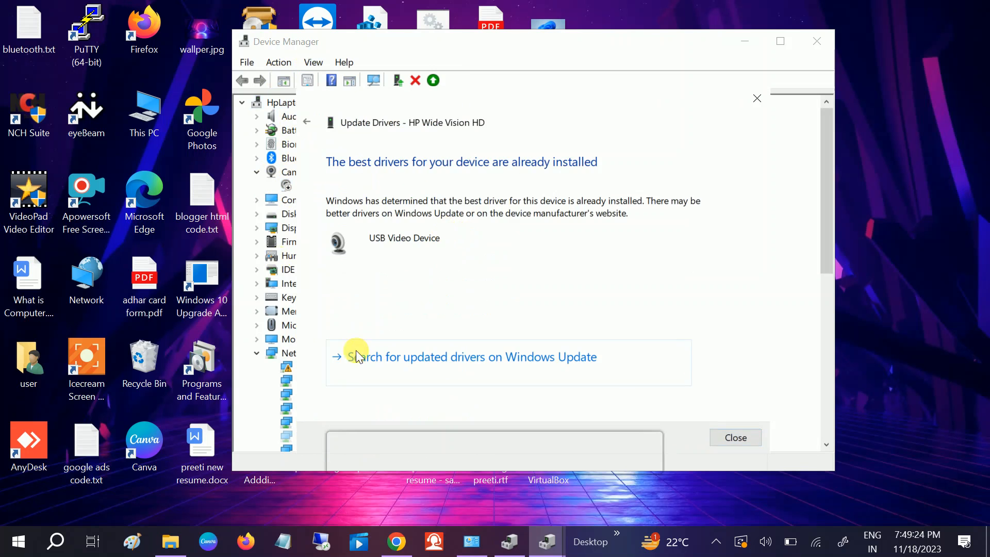
click(734, 436)
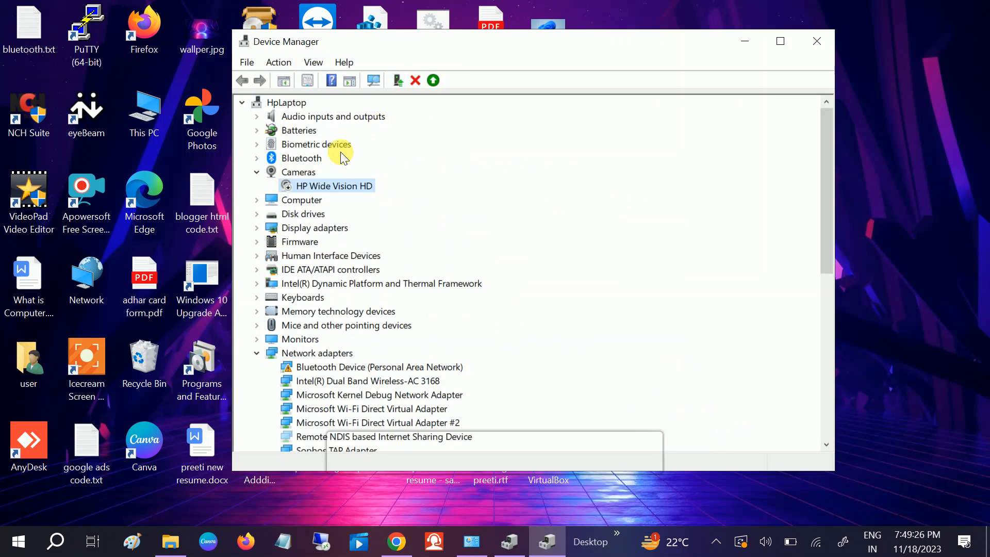
mouse_move(287, 106)
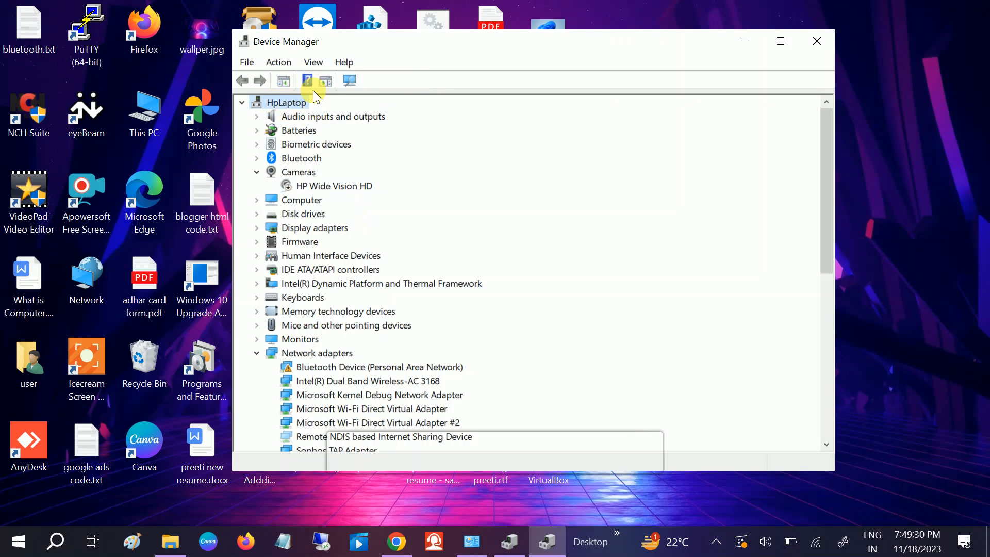
Scan for hardware changes and enable the HP Wide Vision HD webcam.
click(278, 61)
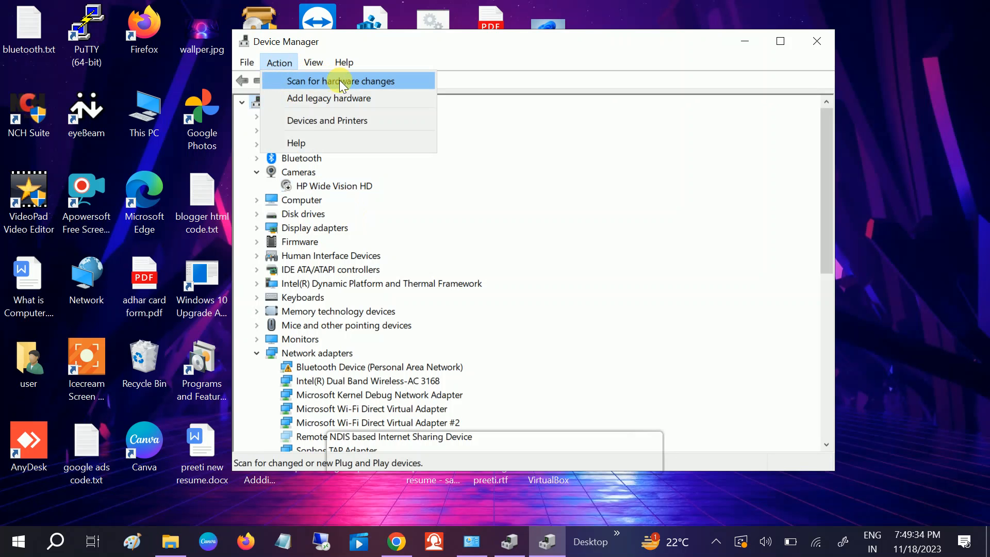
click(341, 81)
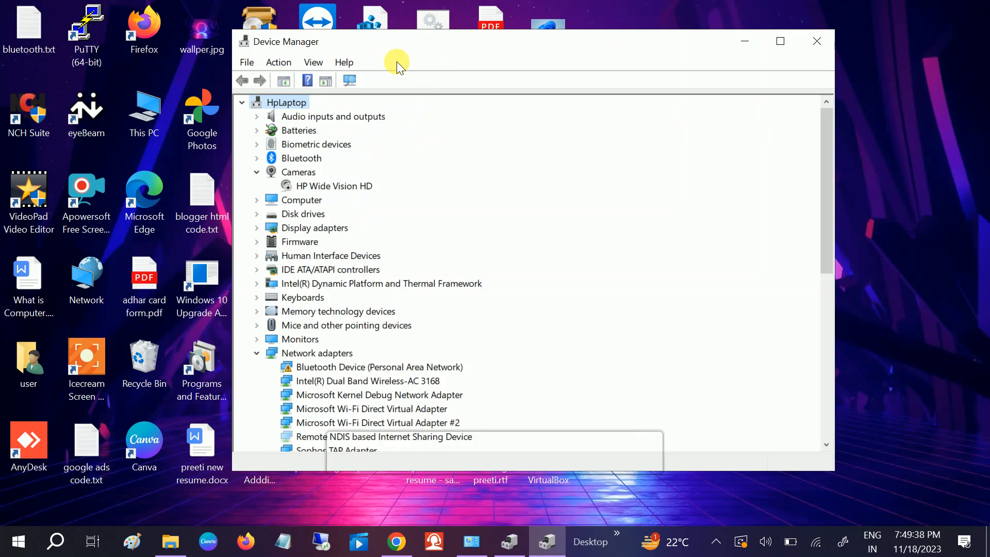
mouse_move(74, 552)
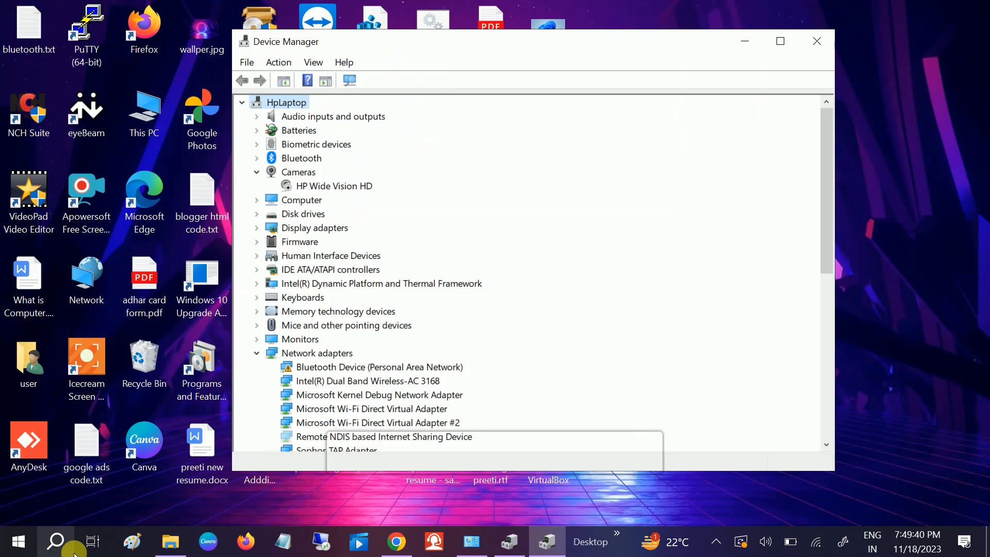
click(334, 185)
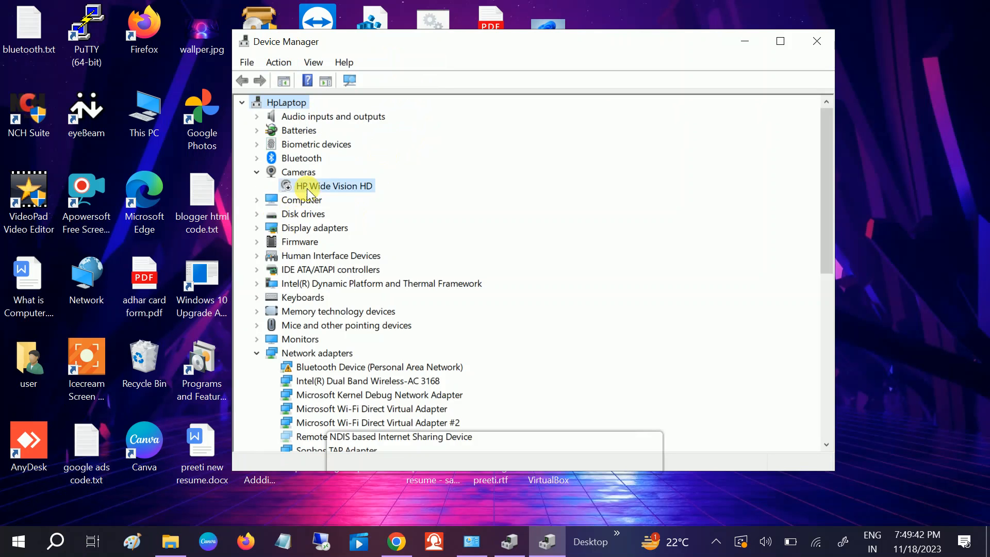
click(333, 185)
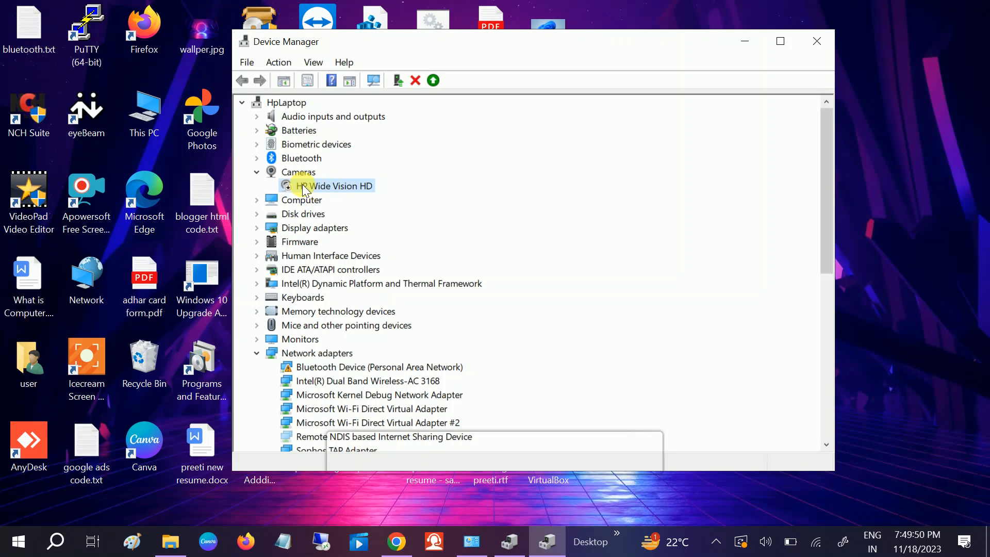
right_click(329, 185)
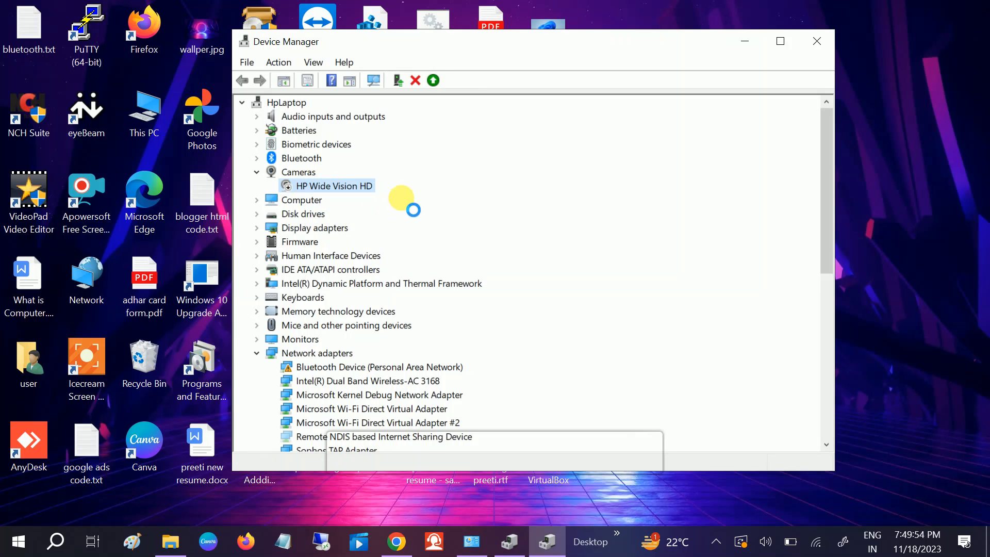
click(242, 102)
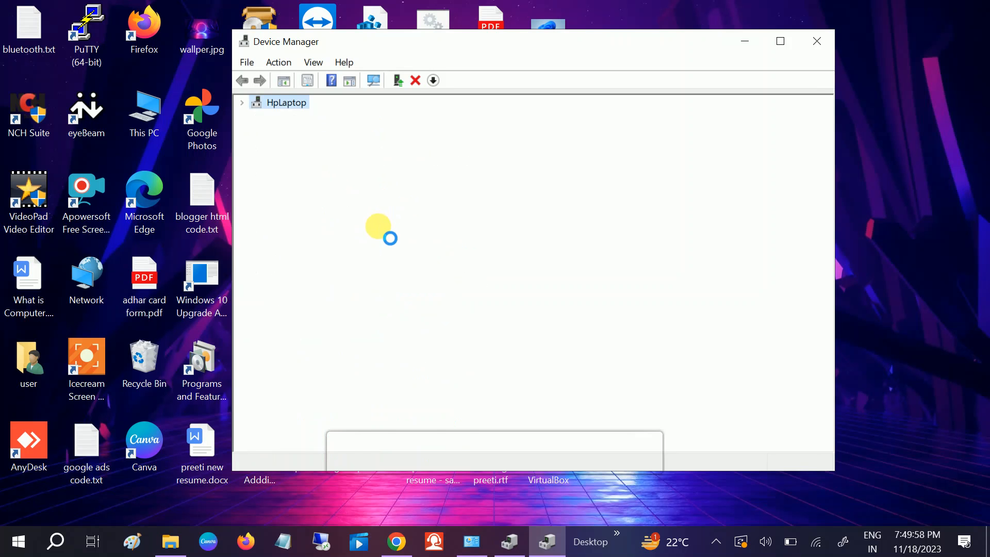
mouse_move(338, 186)
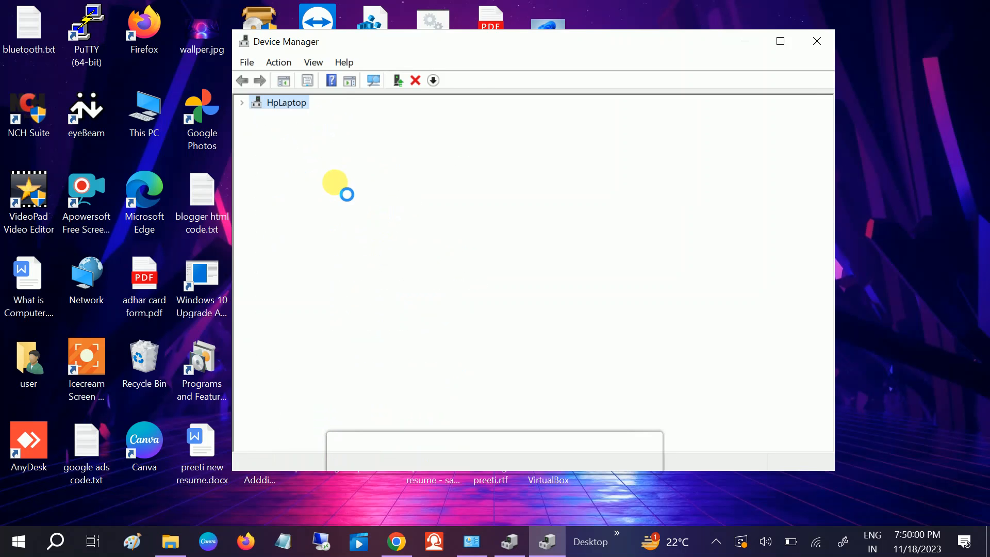
mouse_move(346, 228)
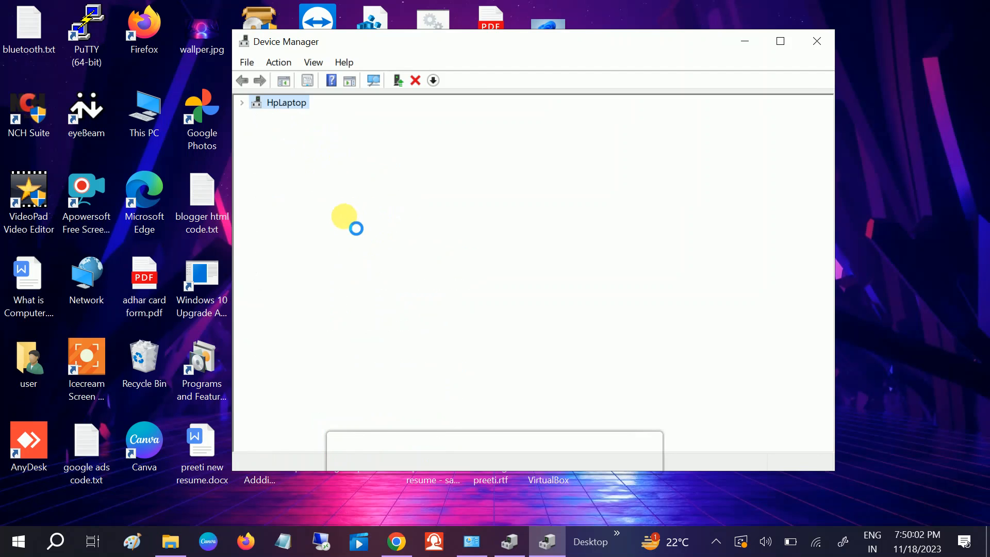
click(242, 102)
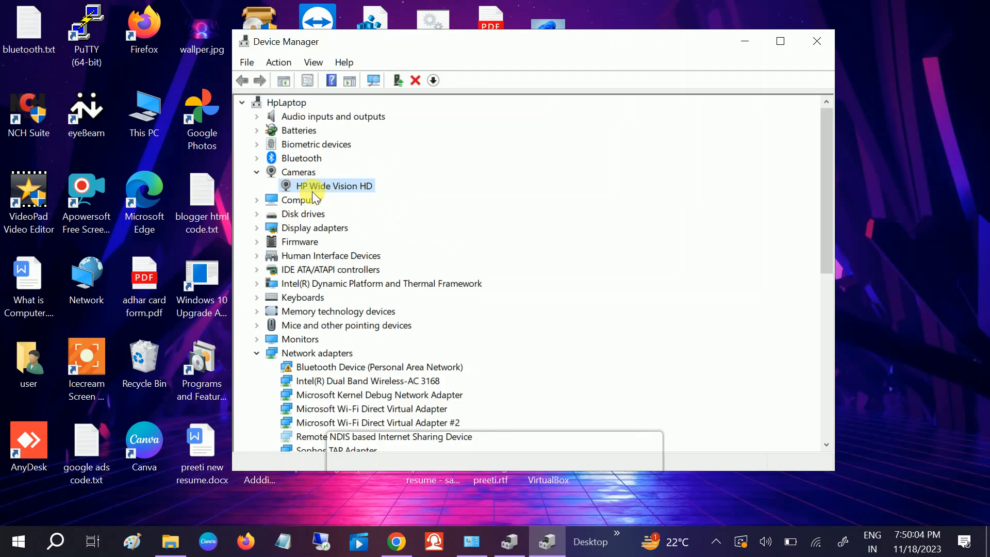
Update the HP Wide Vision HD driver to USB Video Device and close the confirmation.
right_click(332, 185)
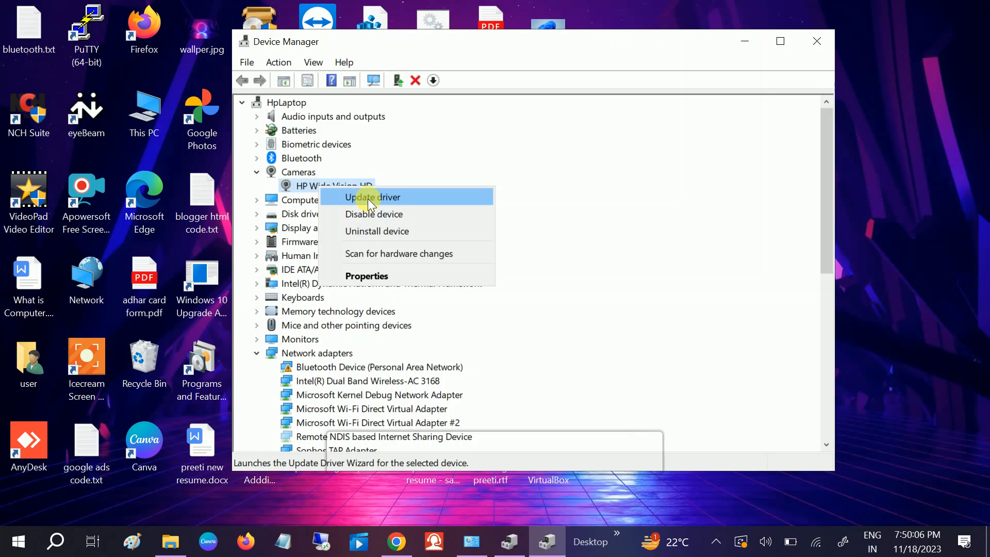
click(372, 196)
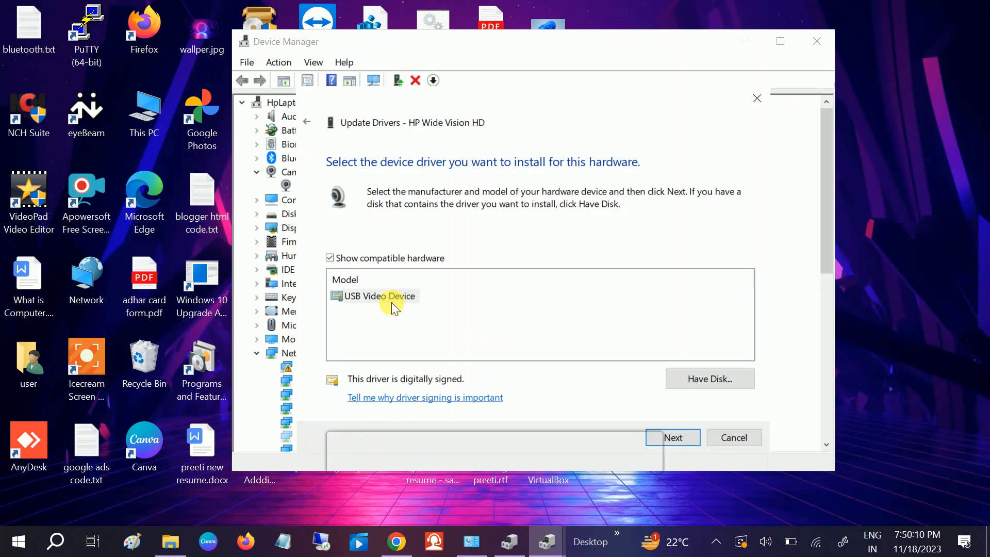
click(672, 436)
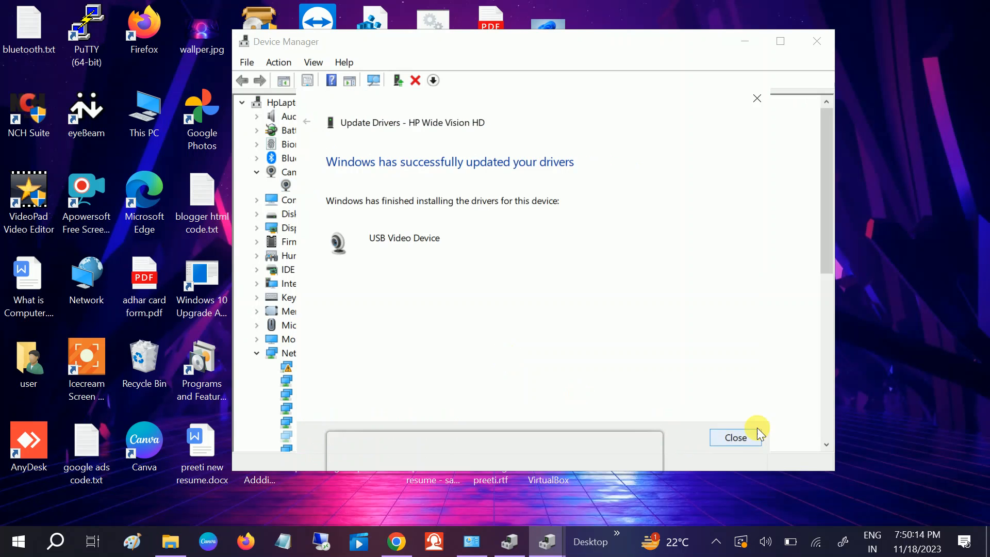
click(734, 437)
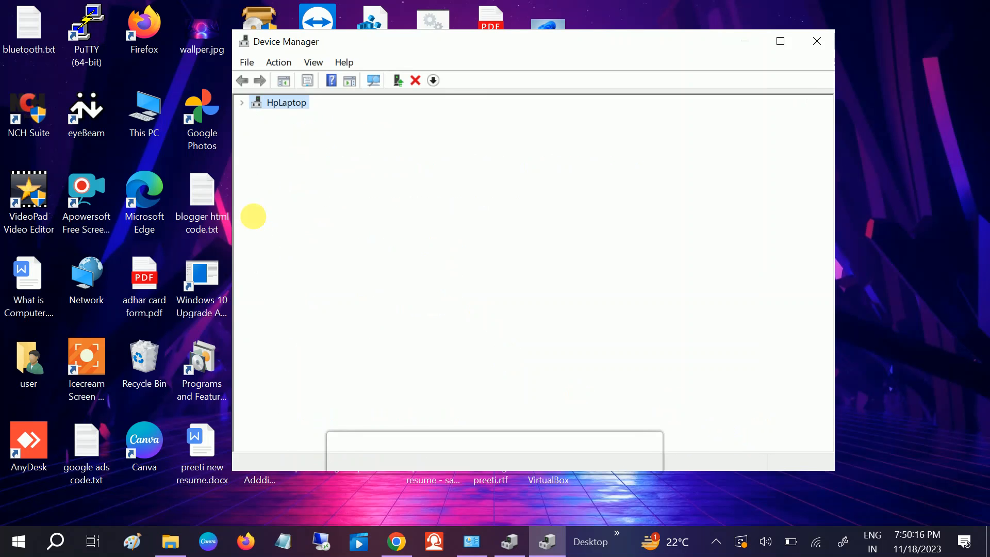
click(242, 102)
text(cam)
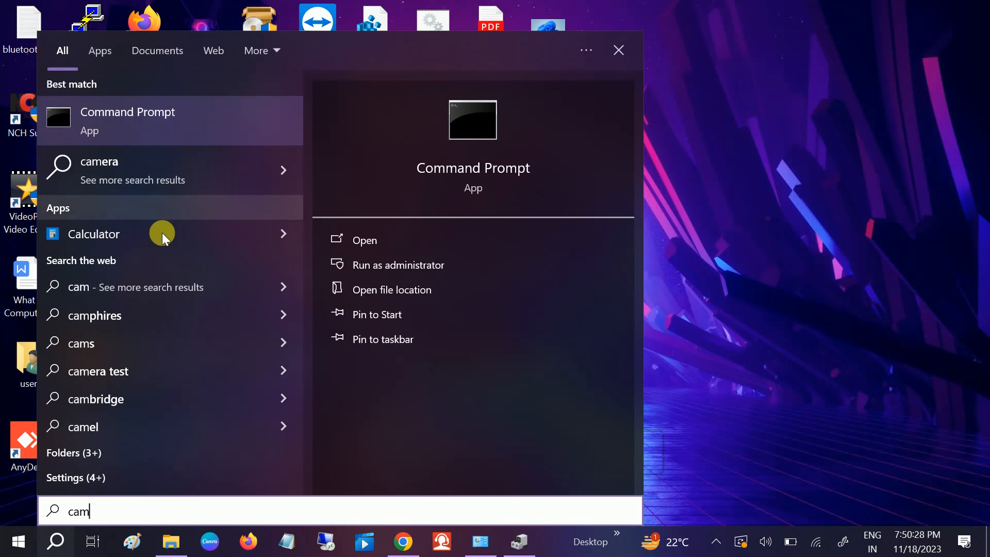
mouse_move(109, 211)
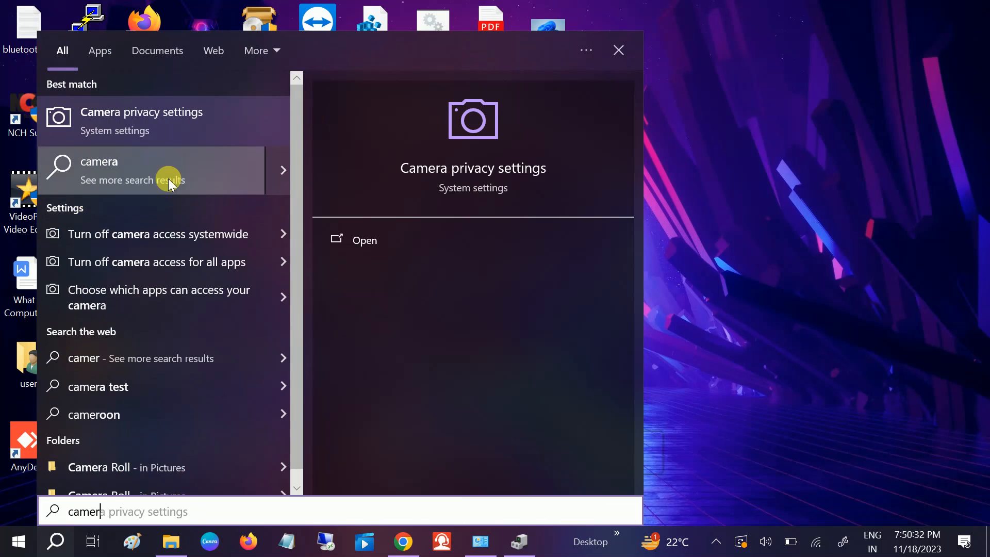
Enter 'command Prompt' in Windows Search, then dismiss the search to the desktop.
text(command Prompt)
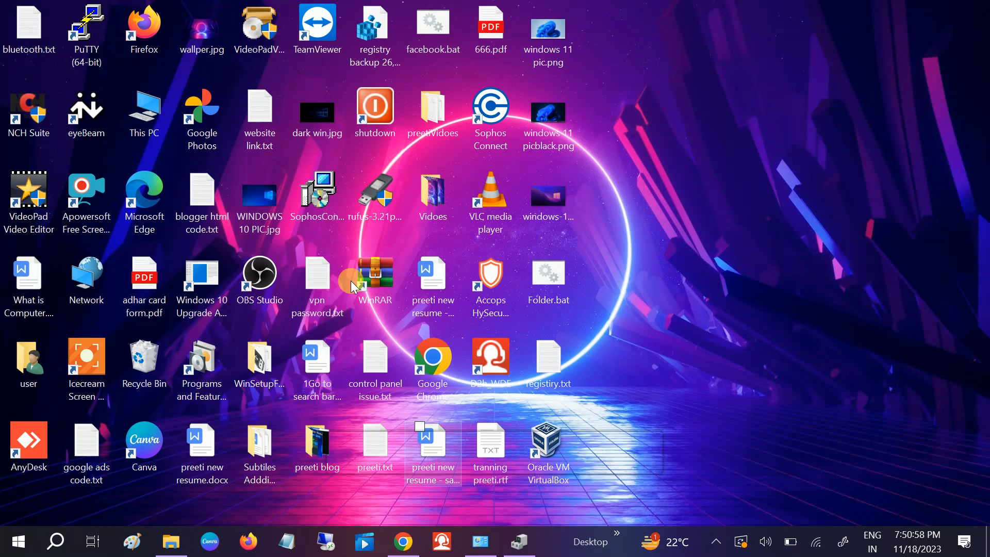
mouse_move(202, 202)
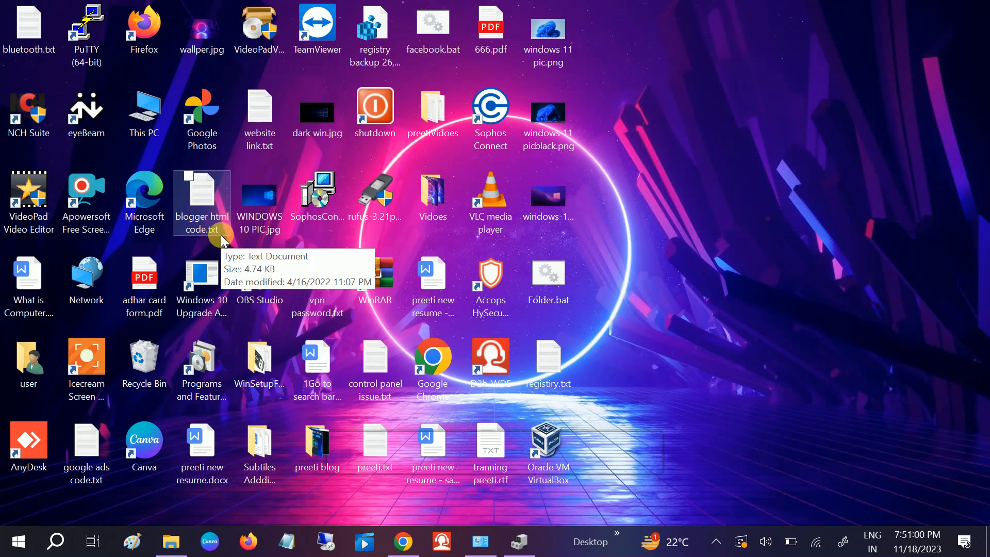
mouse_move(334, 161)
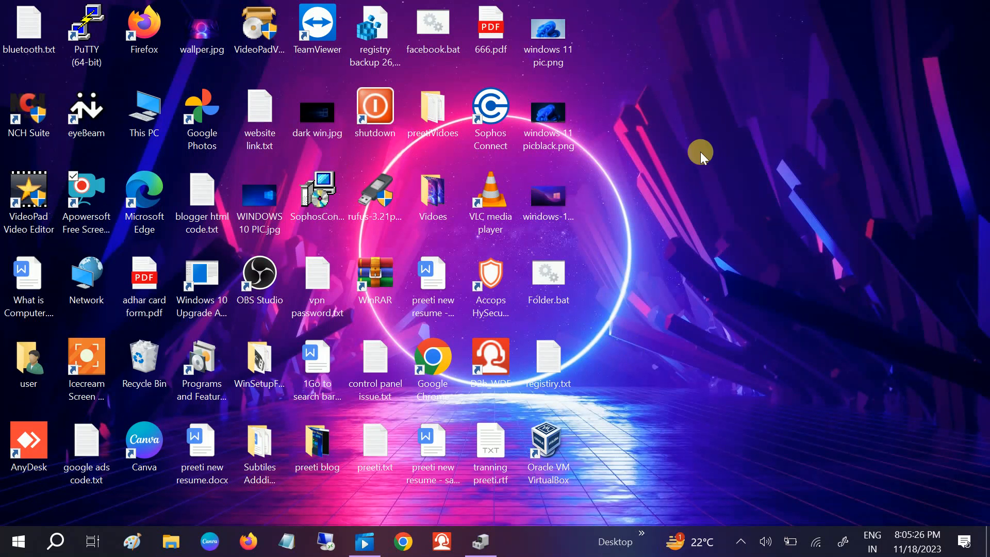
mouse_move(60, 541)
text(ca)
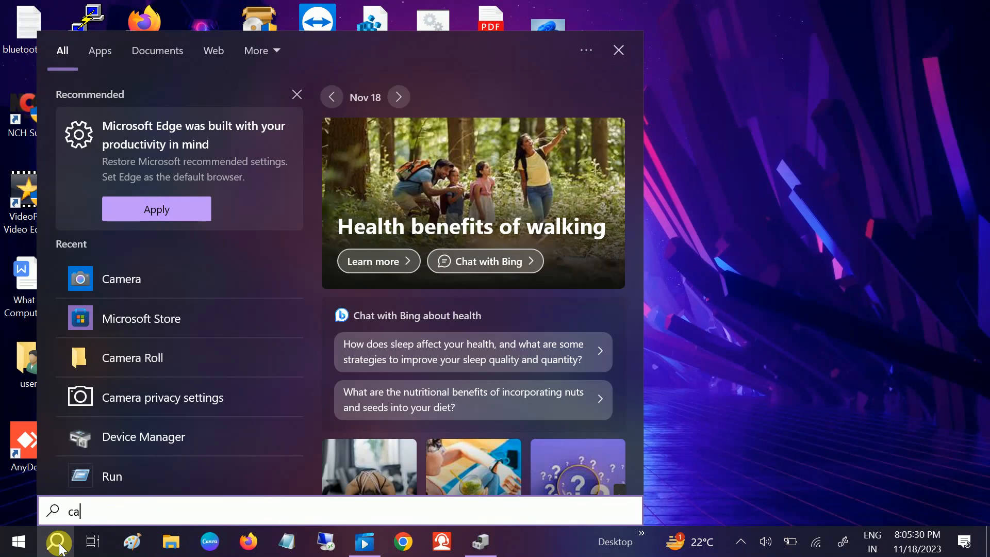
text(me)
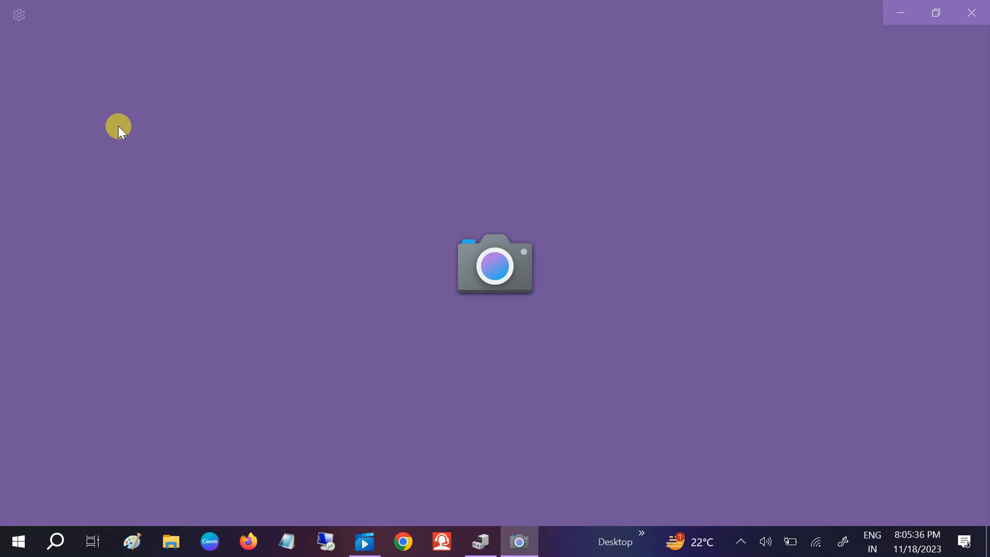
click(971, 12)
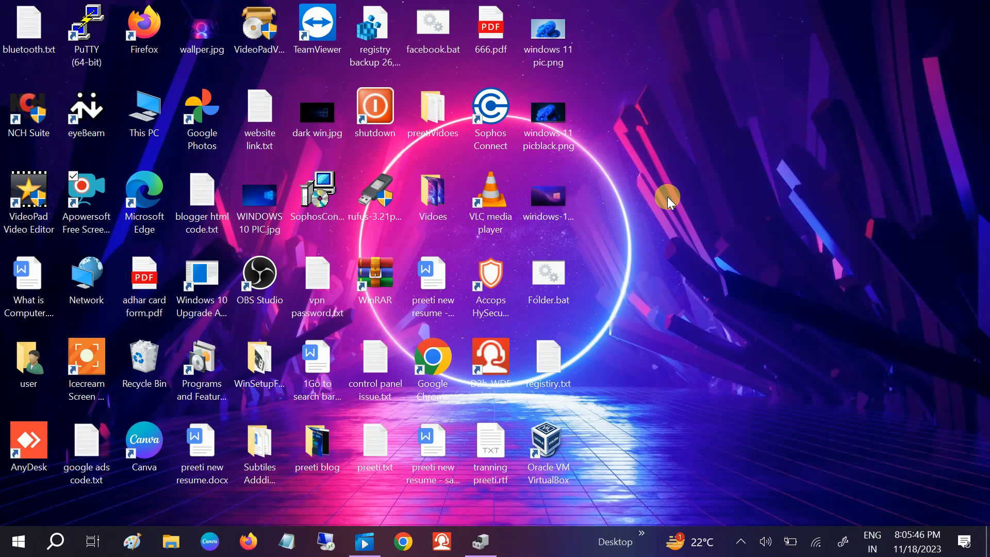
mouse_move(663, 129)
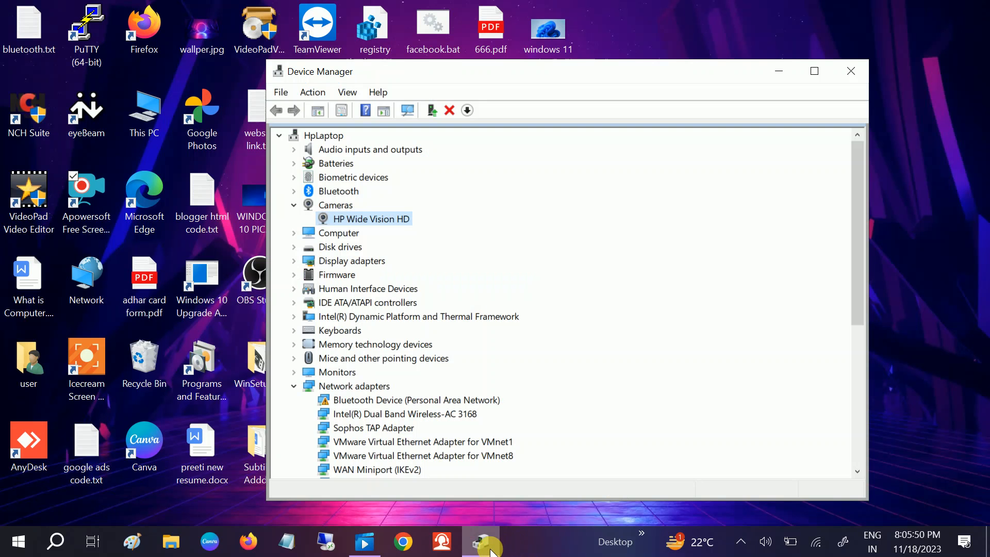
click(335, 205)
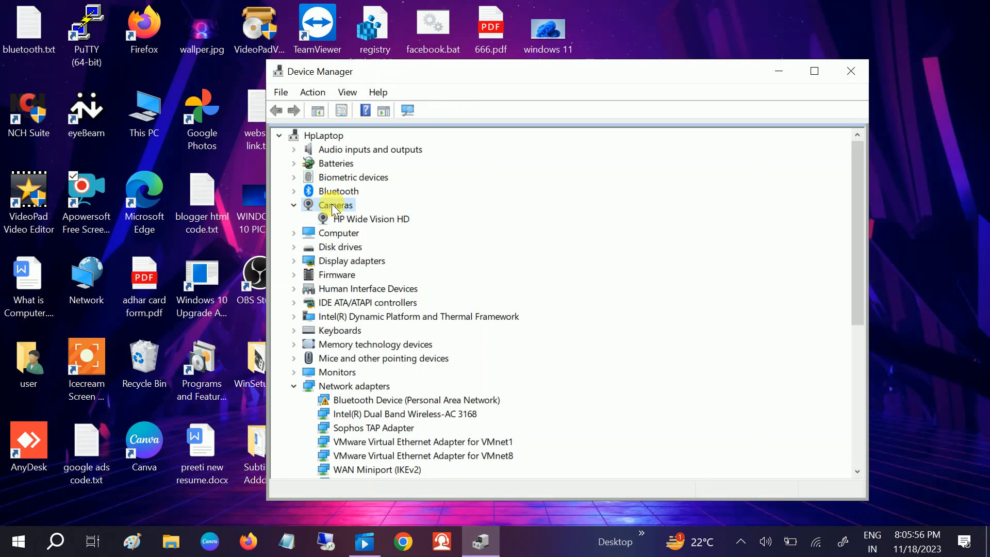
click(371, 219)
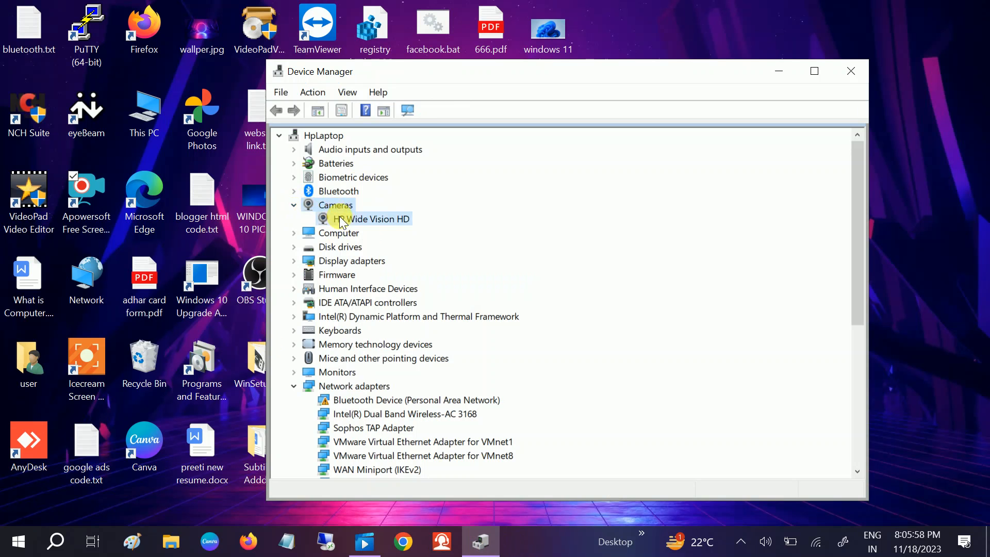
click(372, 218)
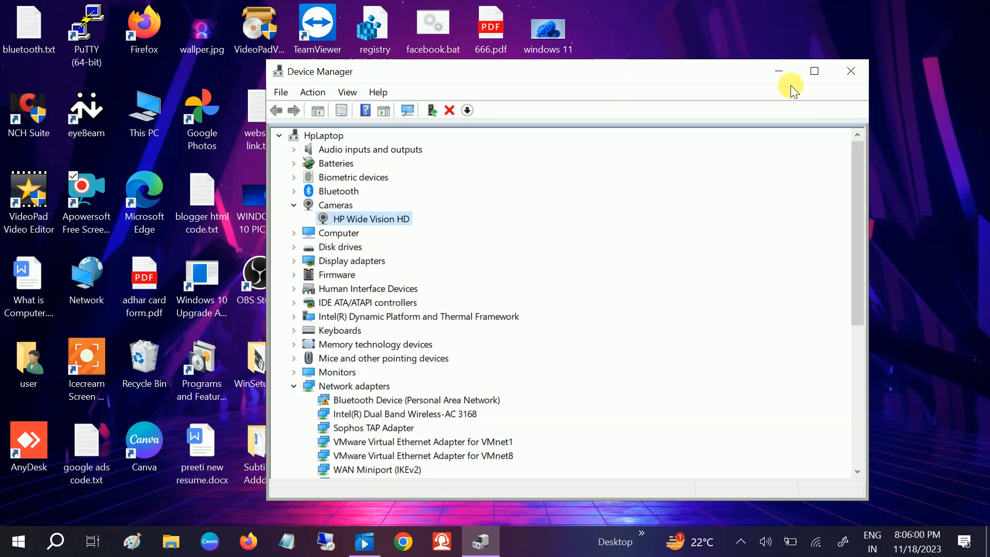
click(850, 71)
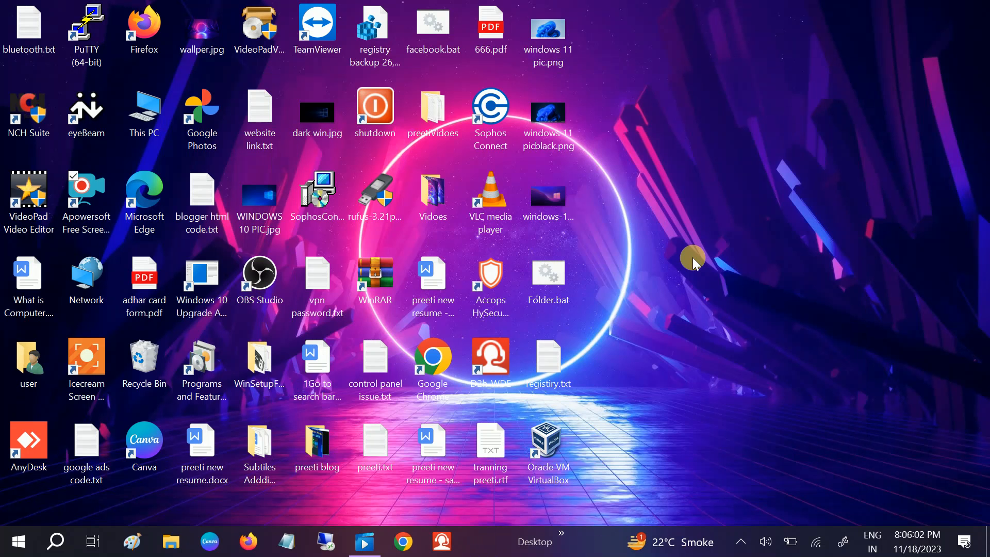